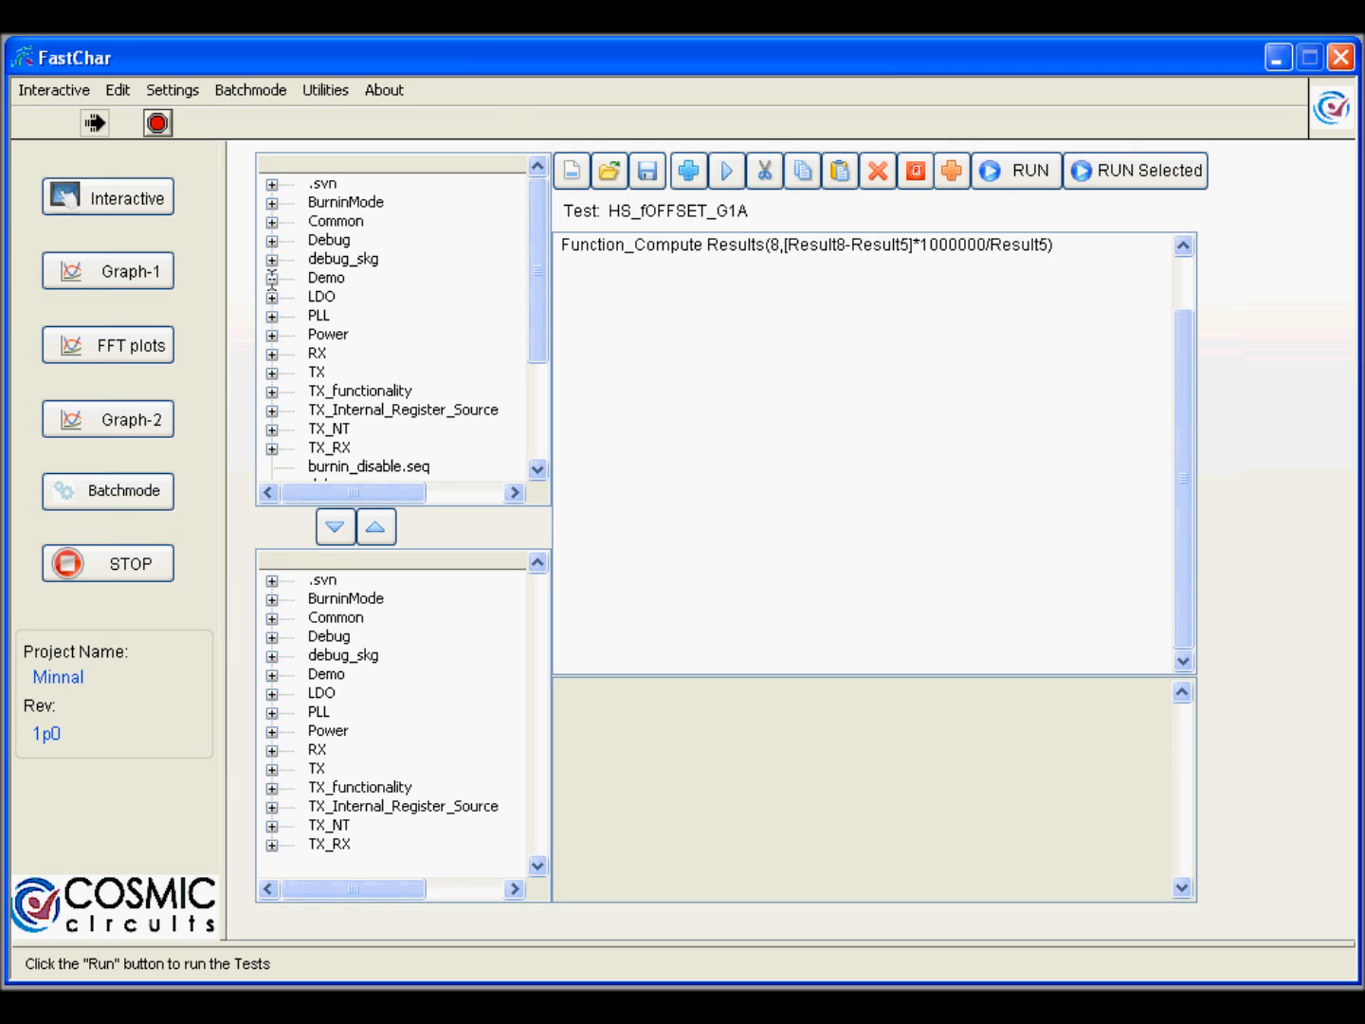
# - Load set_G1A_LA_52_MHz.seq from the Demo folder to view its register steps
pyautogui.click(275, 277)
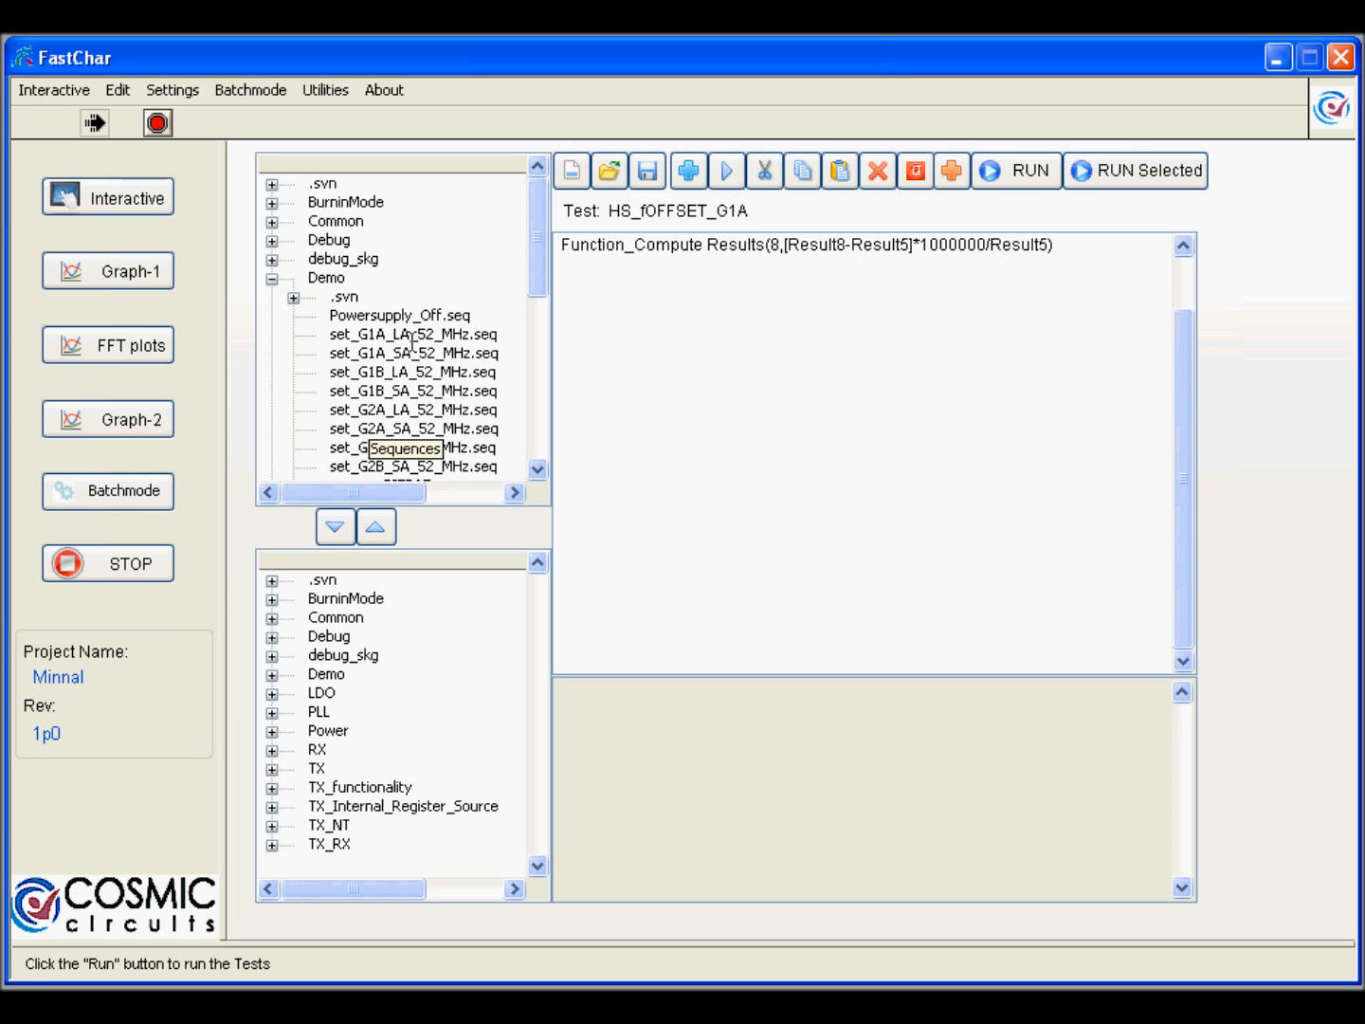
pyautogui.click(438, 334)
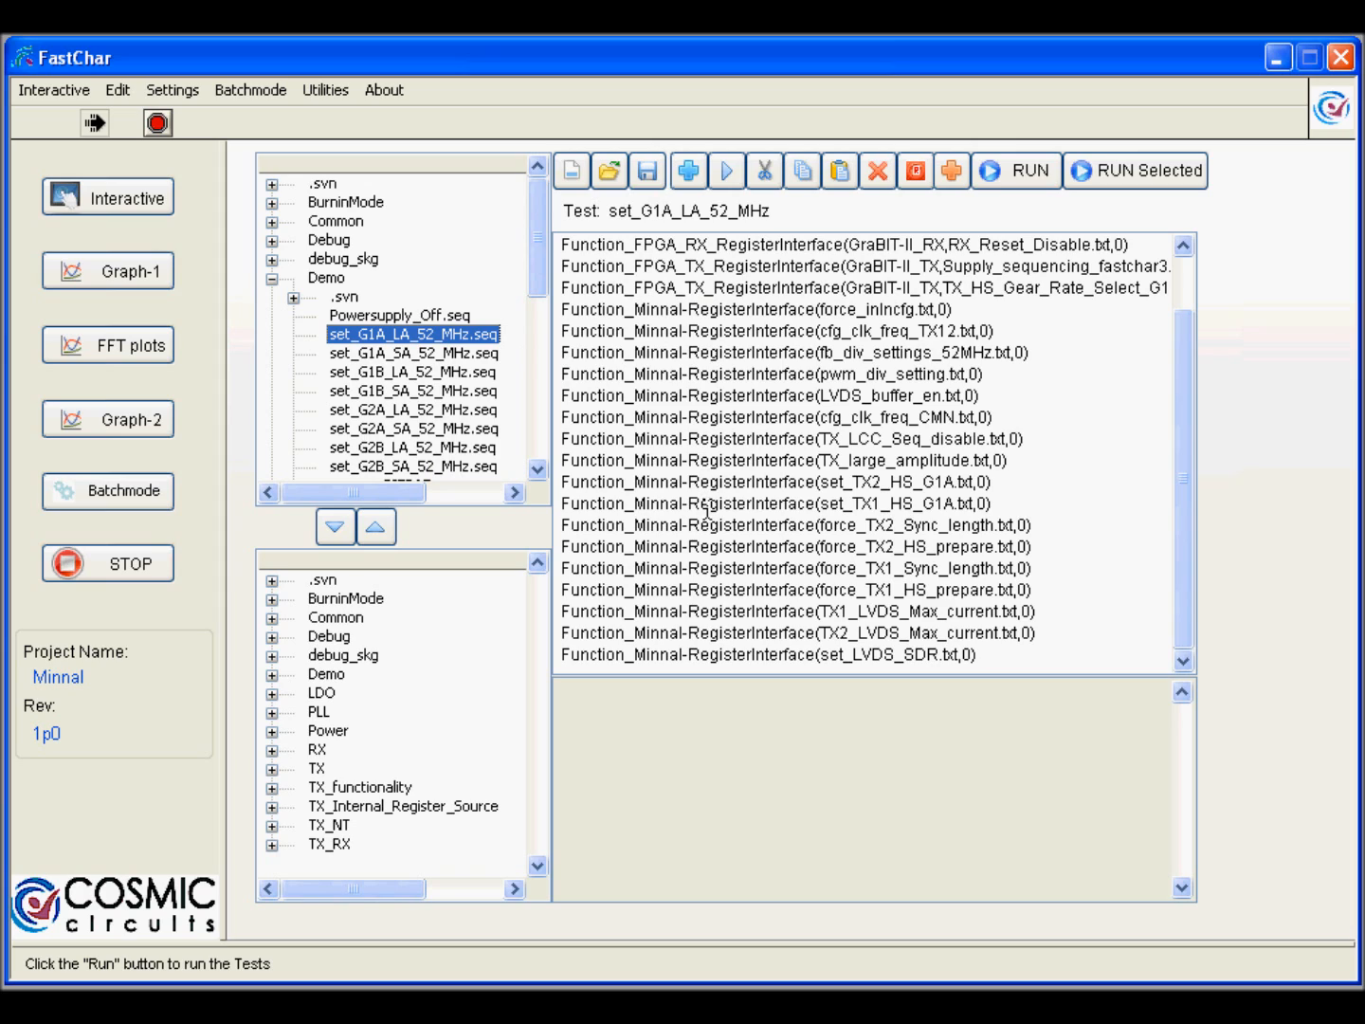
pyautogui.moveTo(713, 577)
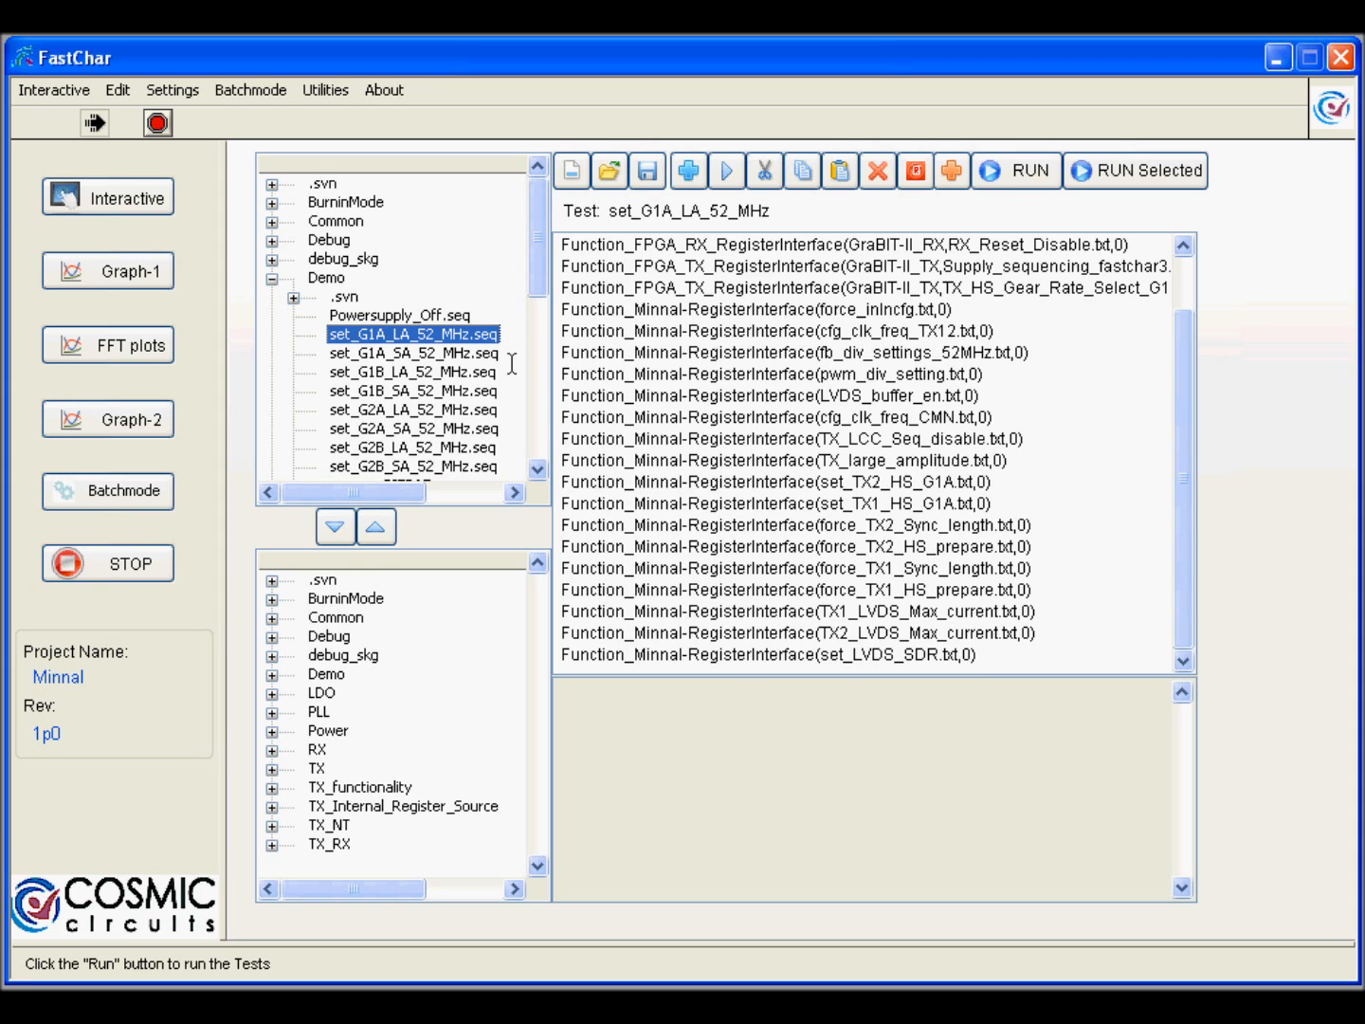
pyautogui.moveTo(1018, 196)
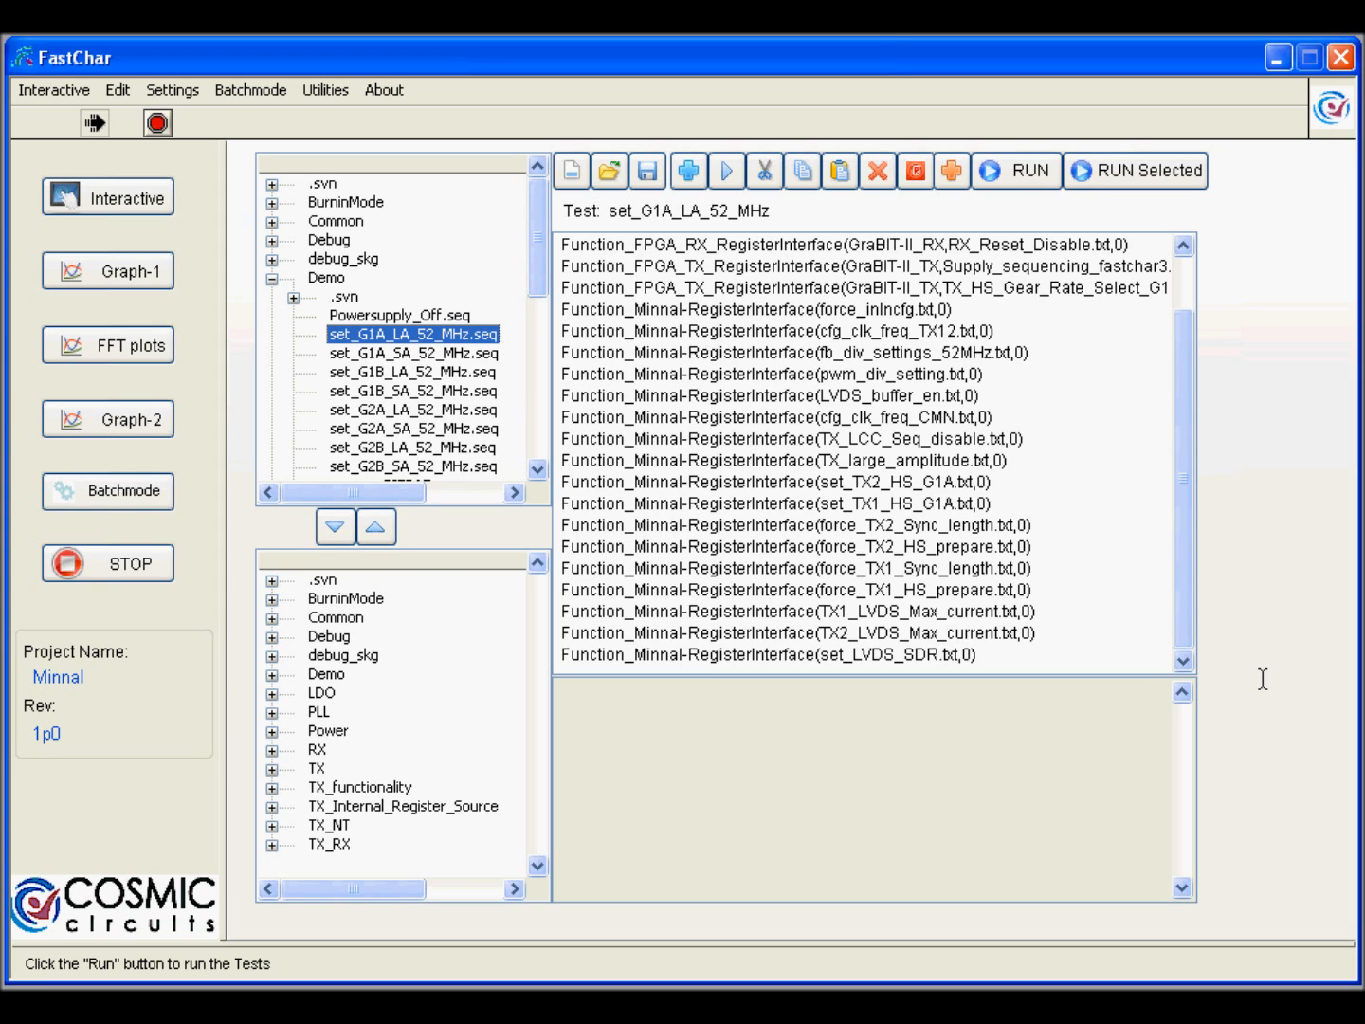
pyautogui.moveTo(1358, 964)
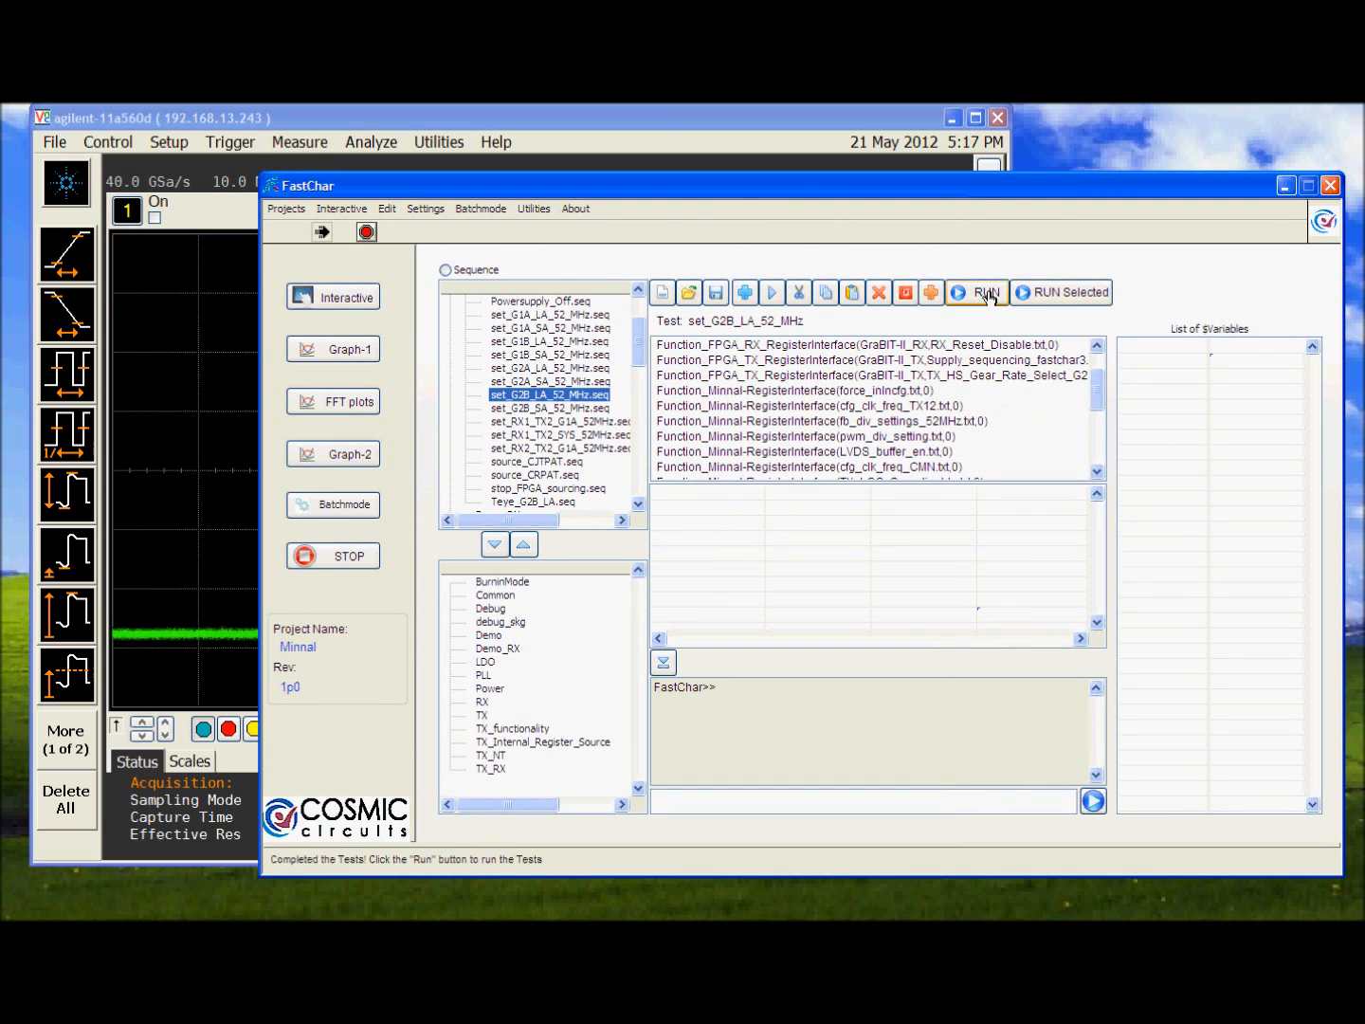
# - Run set_G2B_LA_52_MHz, then load and run source_CJTPAT to drive the TX pattern
pyautogui.click(974, 292)
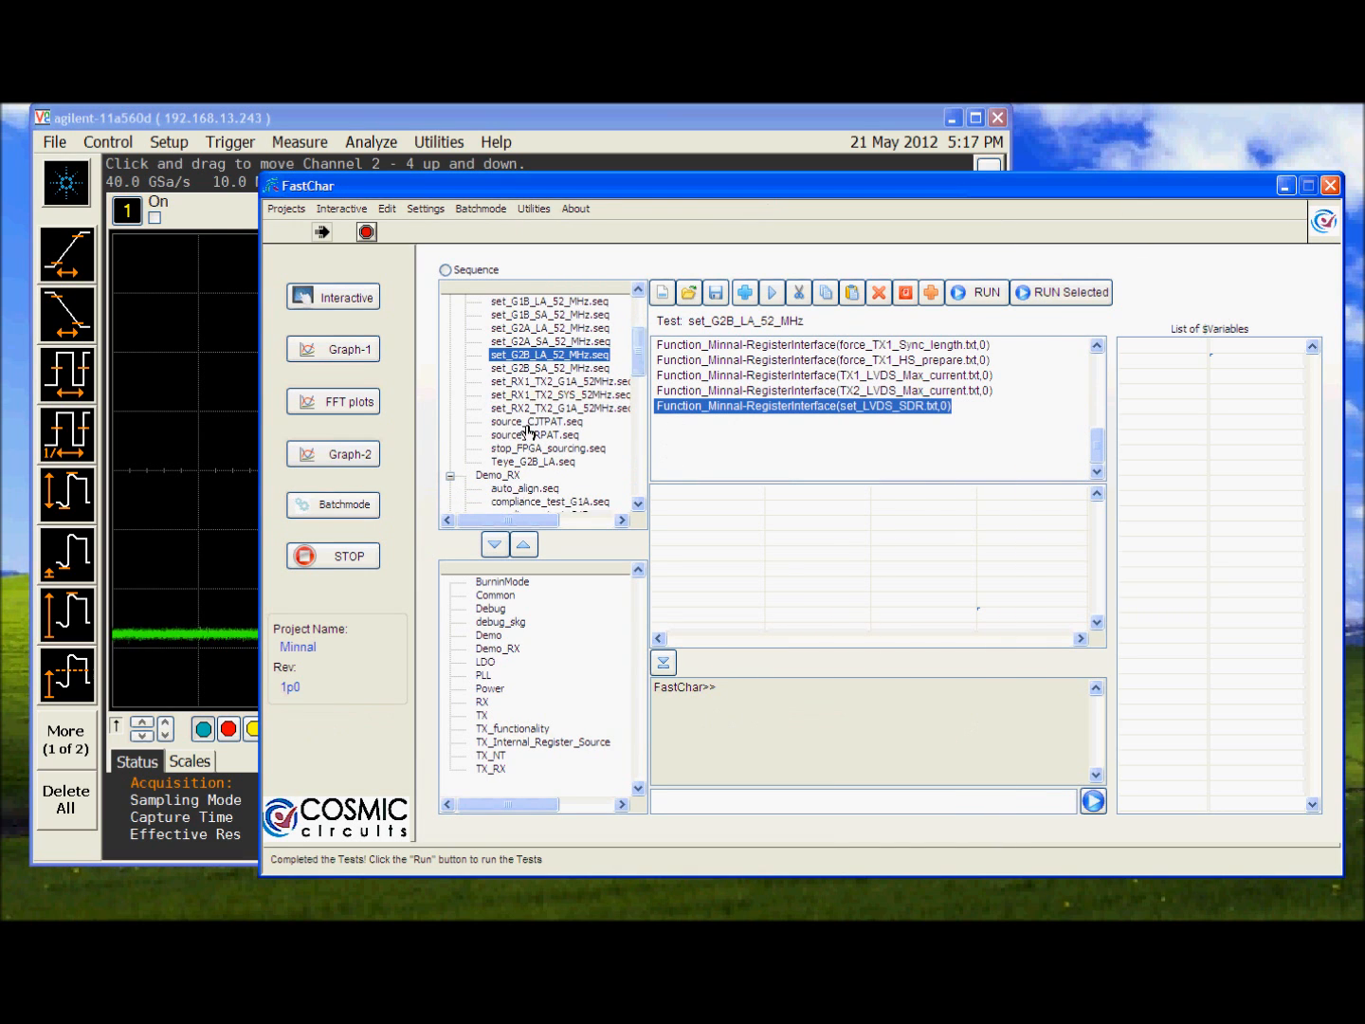
pyautogui.click(533, 421)
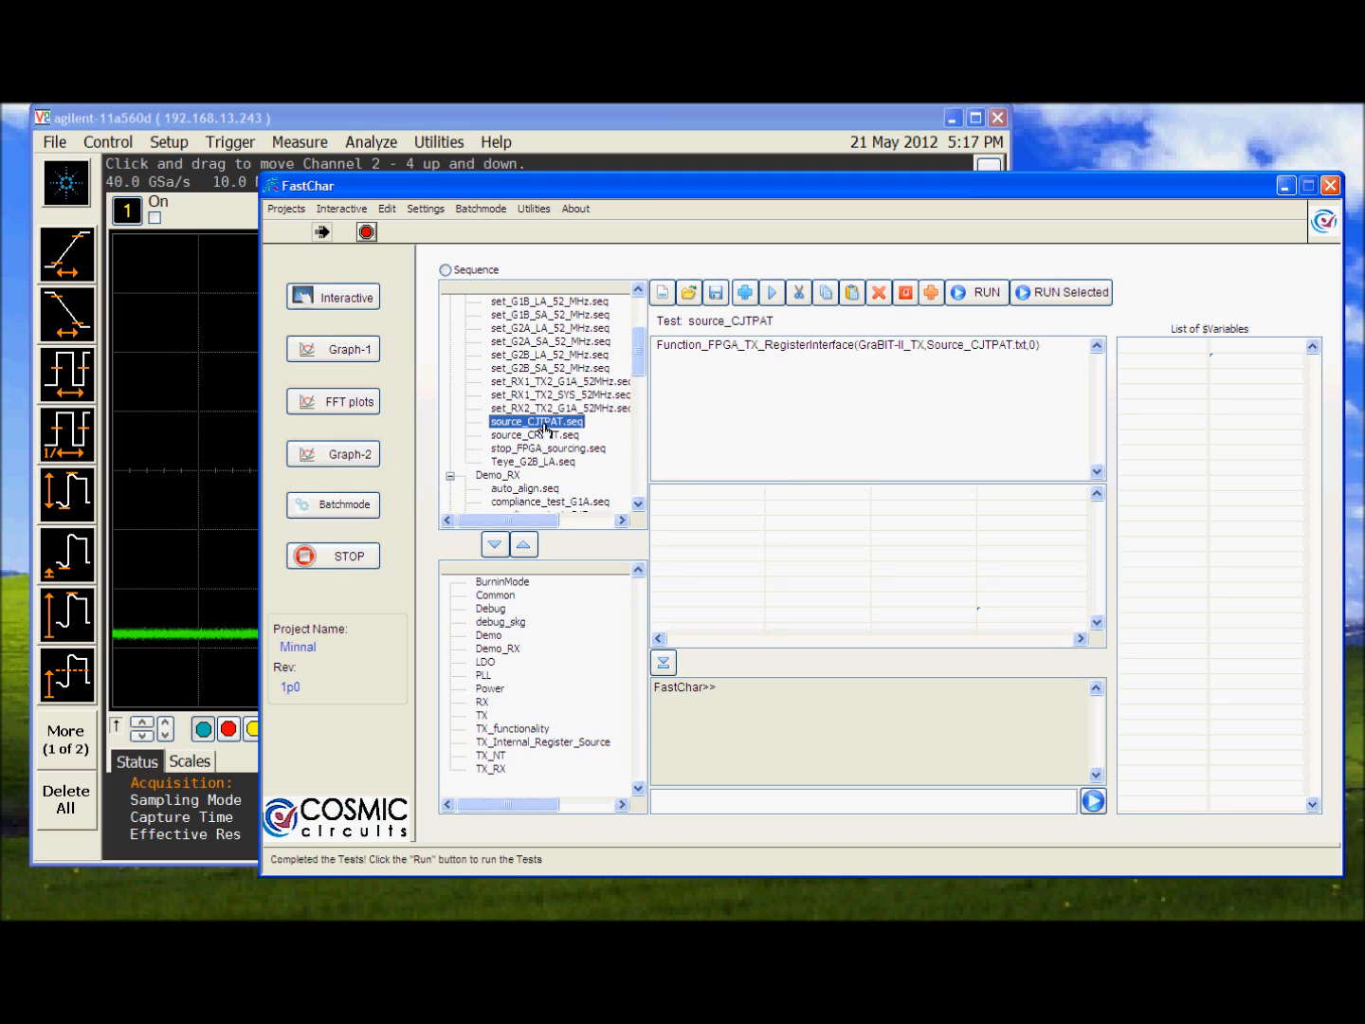
pyautogui.click(978, 292)
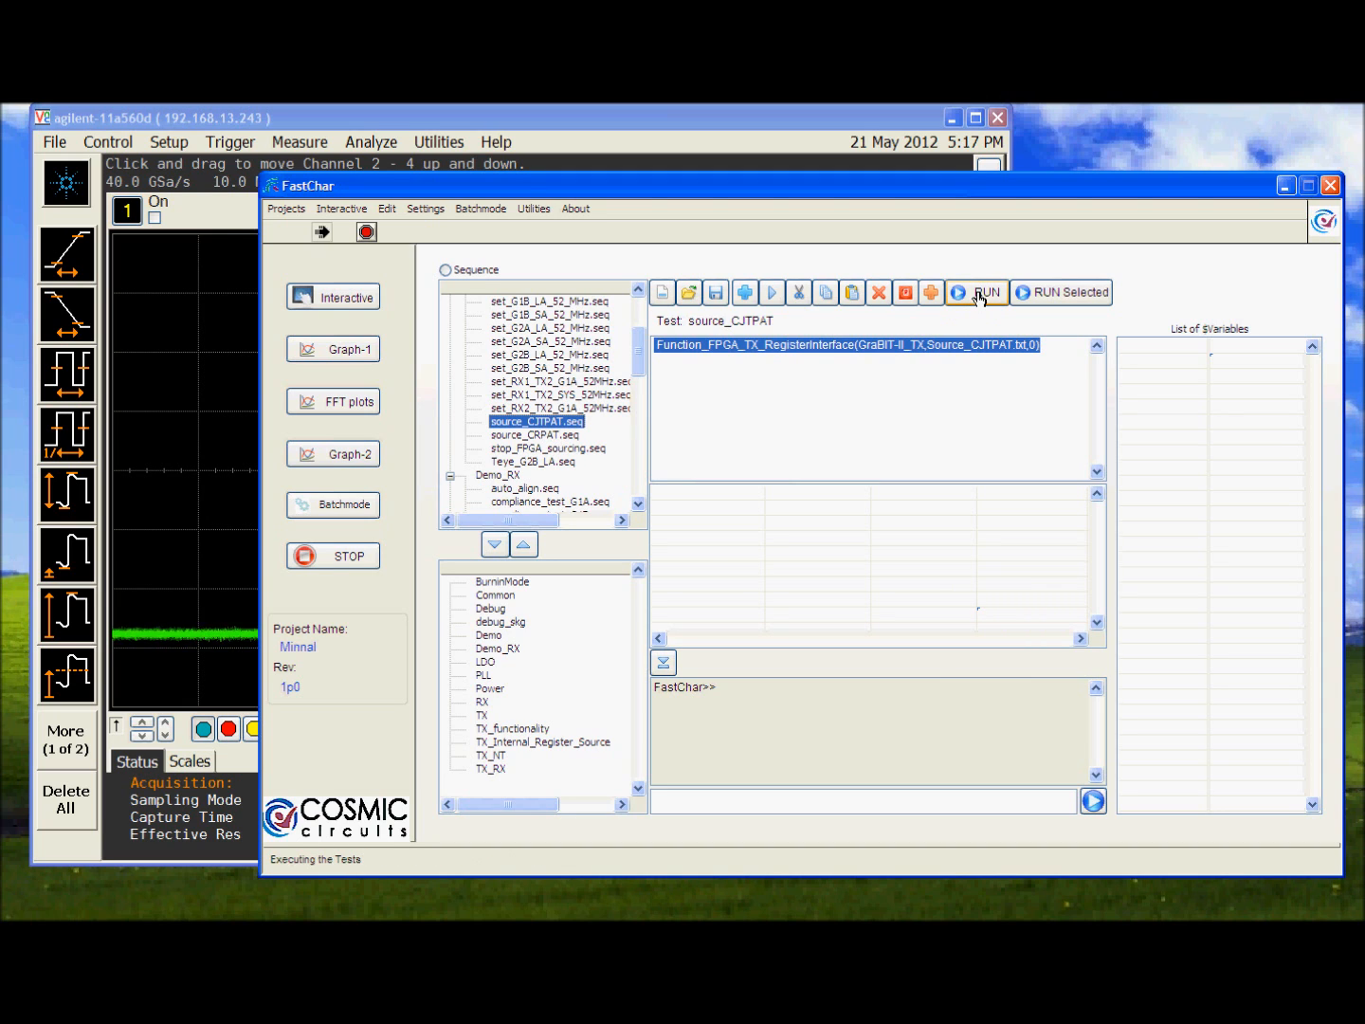
pyautogui.click(982, 292)
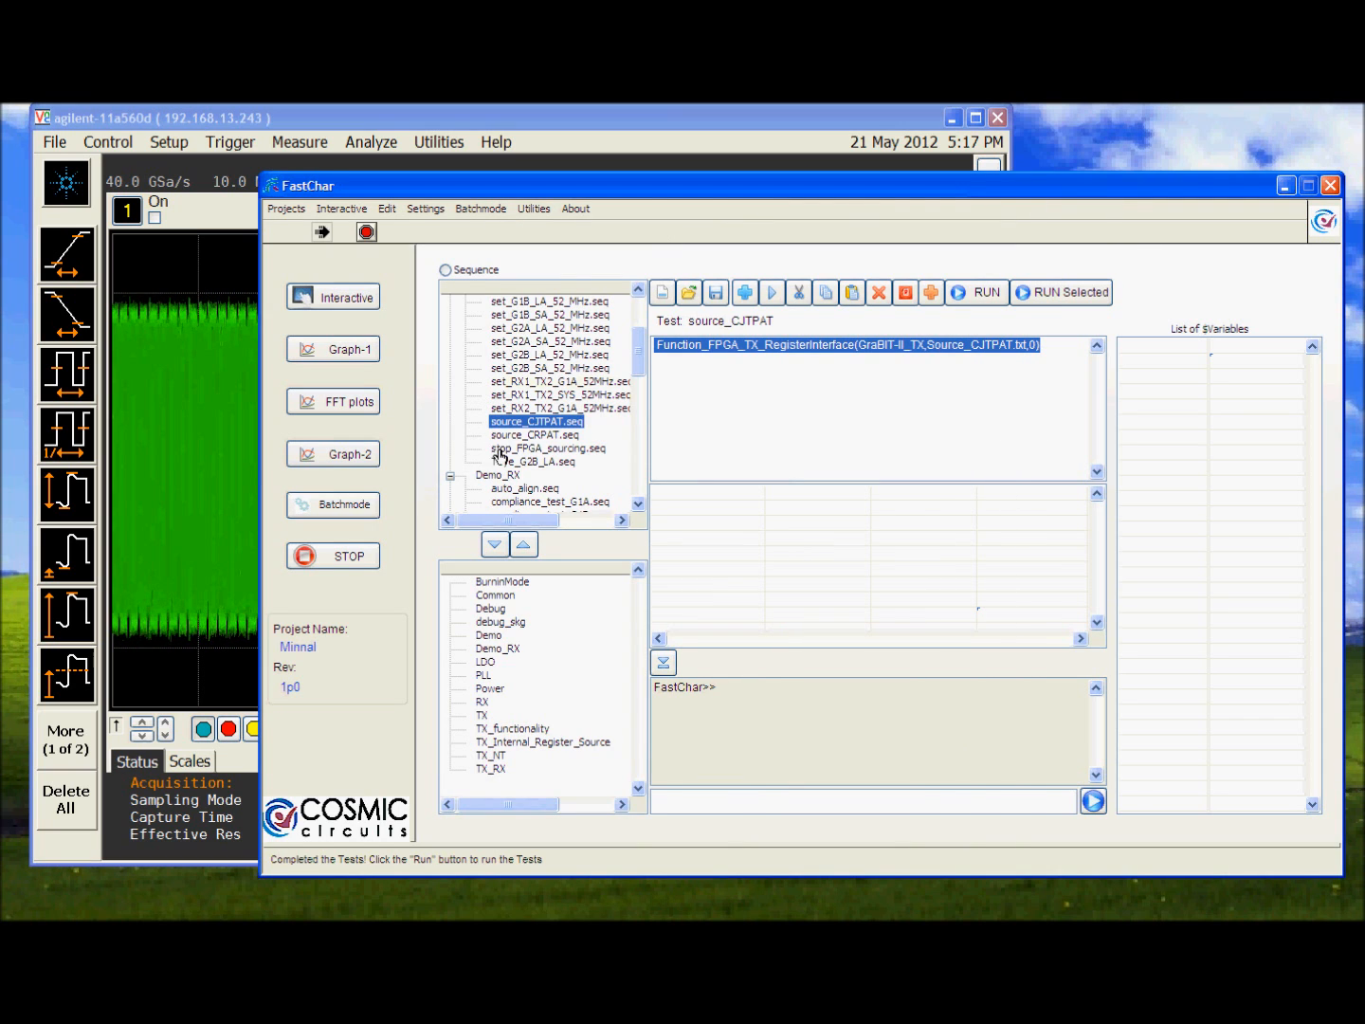
# - Load Teye_G2B_LA.seq and run the TX eye mask test on the scope
pyautogui.click(533, 461)
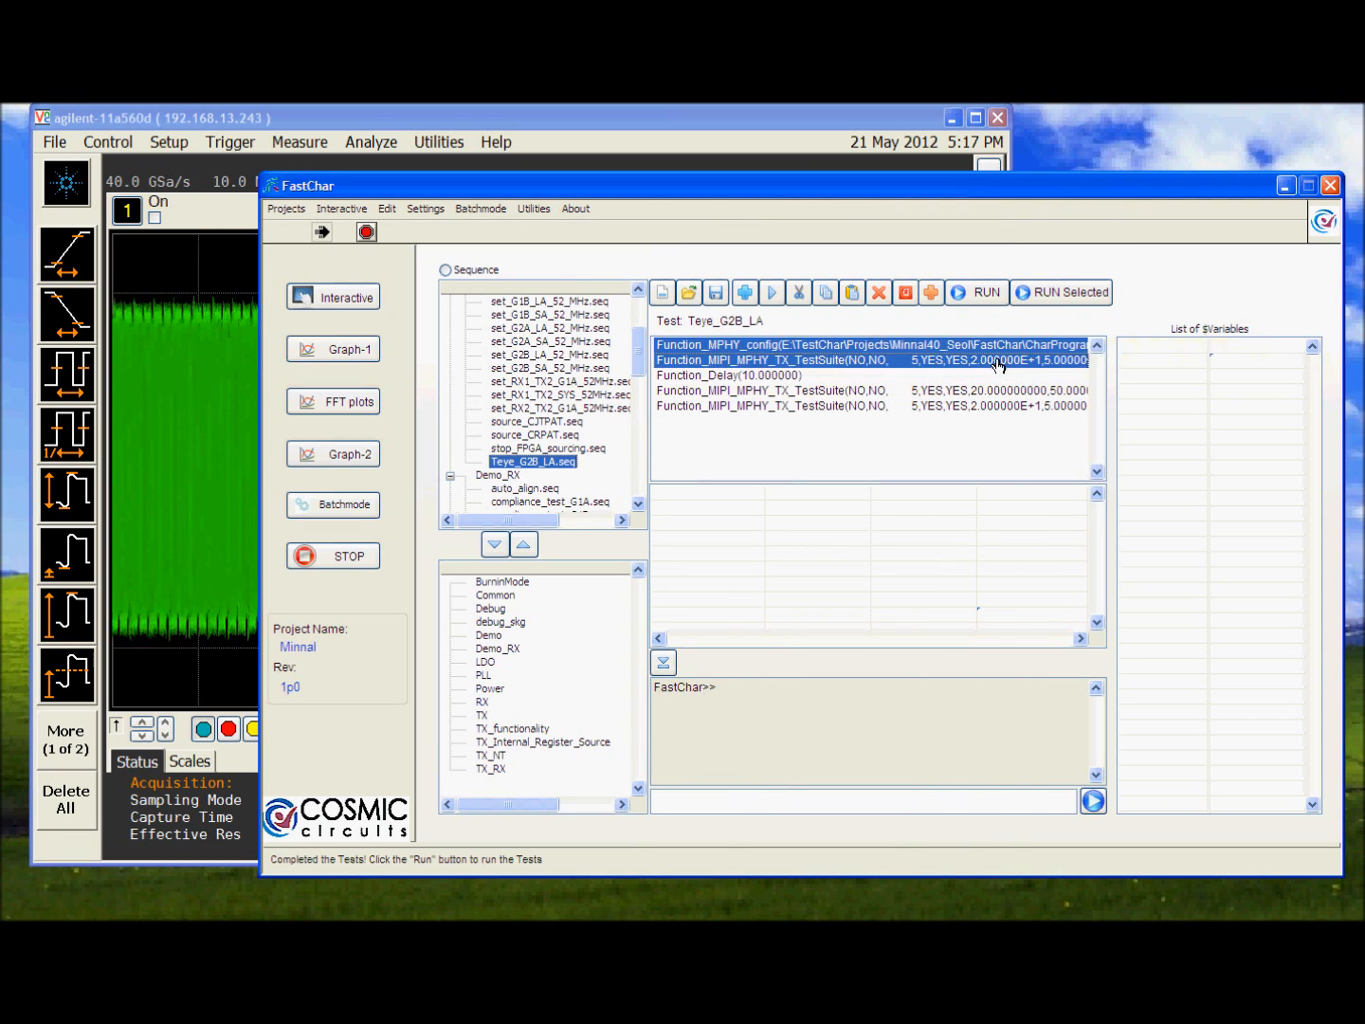
pyautogui.click(977, 292)
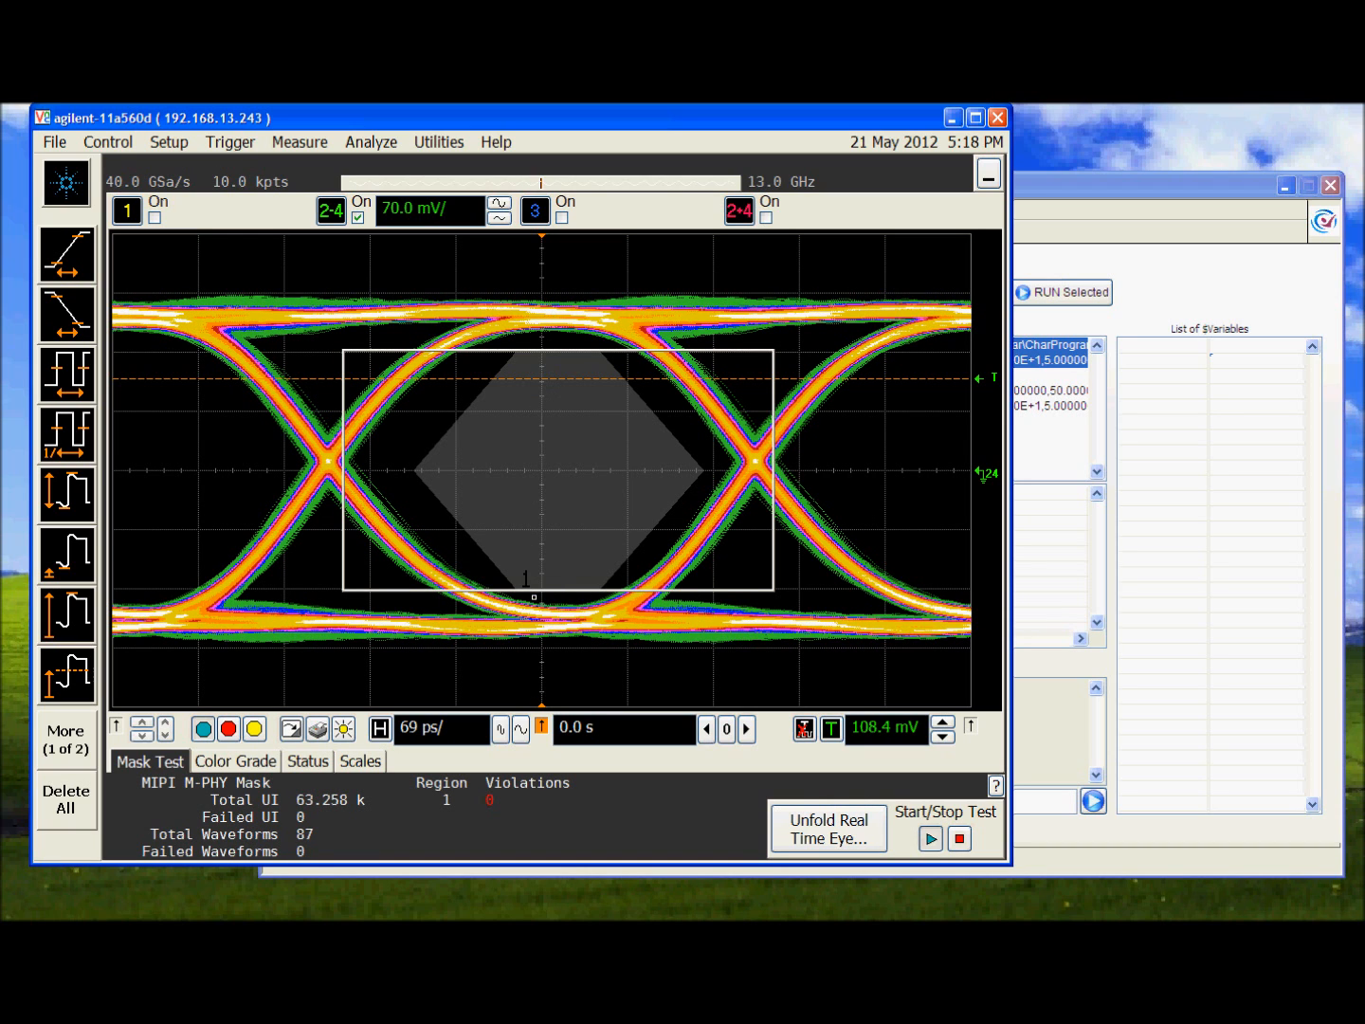
# - Check the Infiniium measurements showing CDR rate near 2.912 Gb/s, then return to FastChar
pyautogui.click(370, 140)
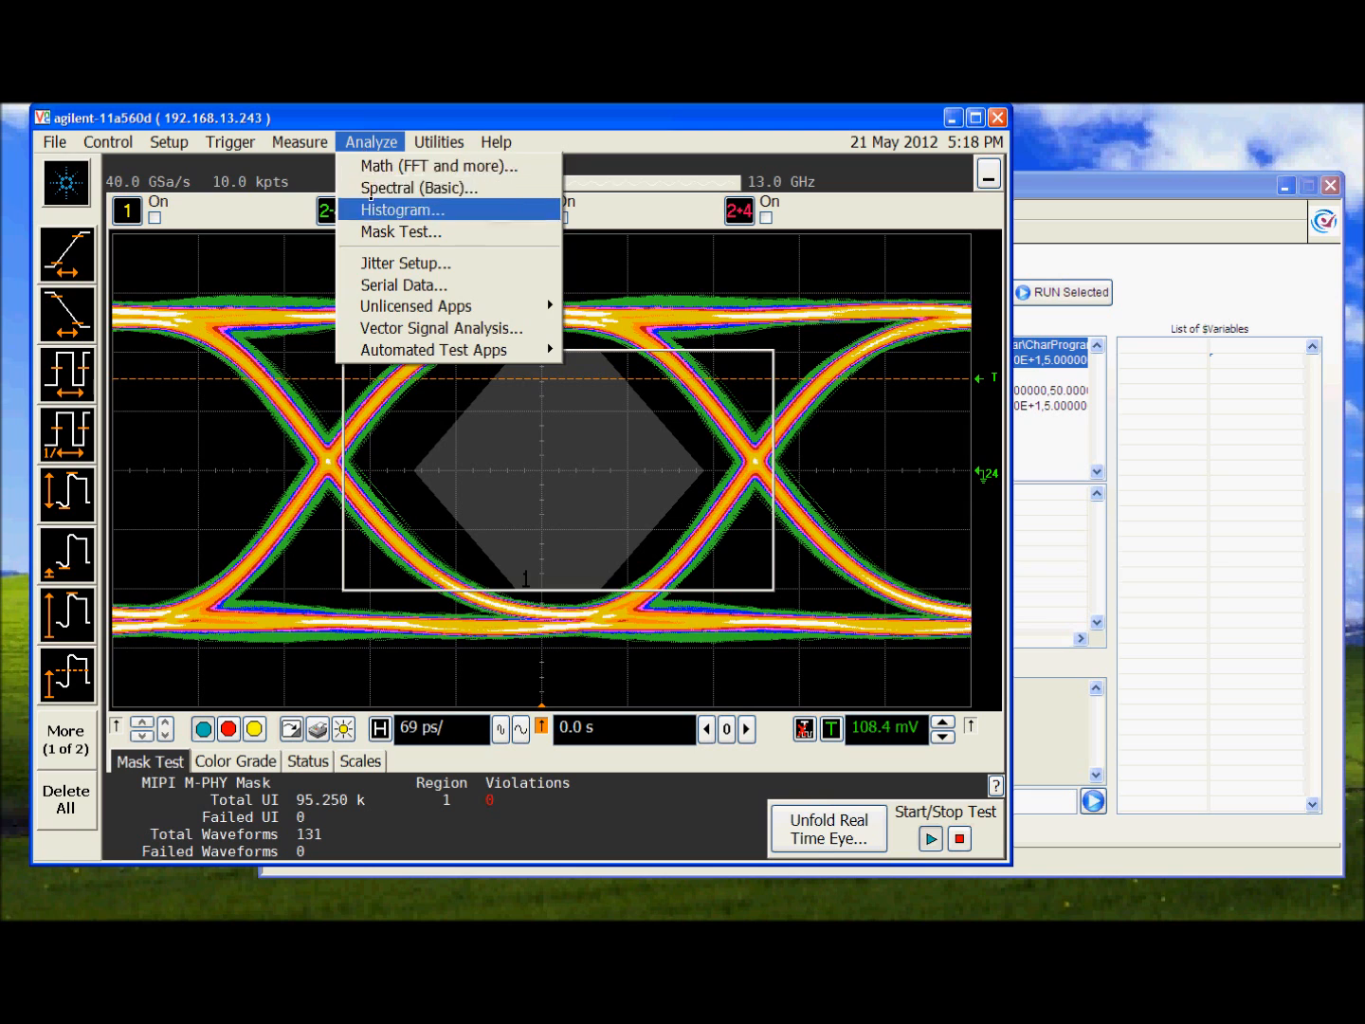
pyautogui.click(300, 140)
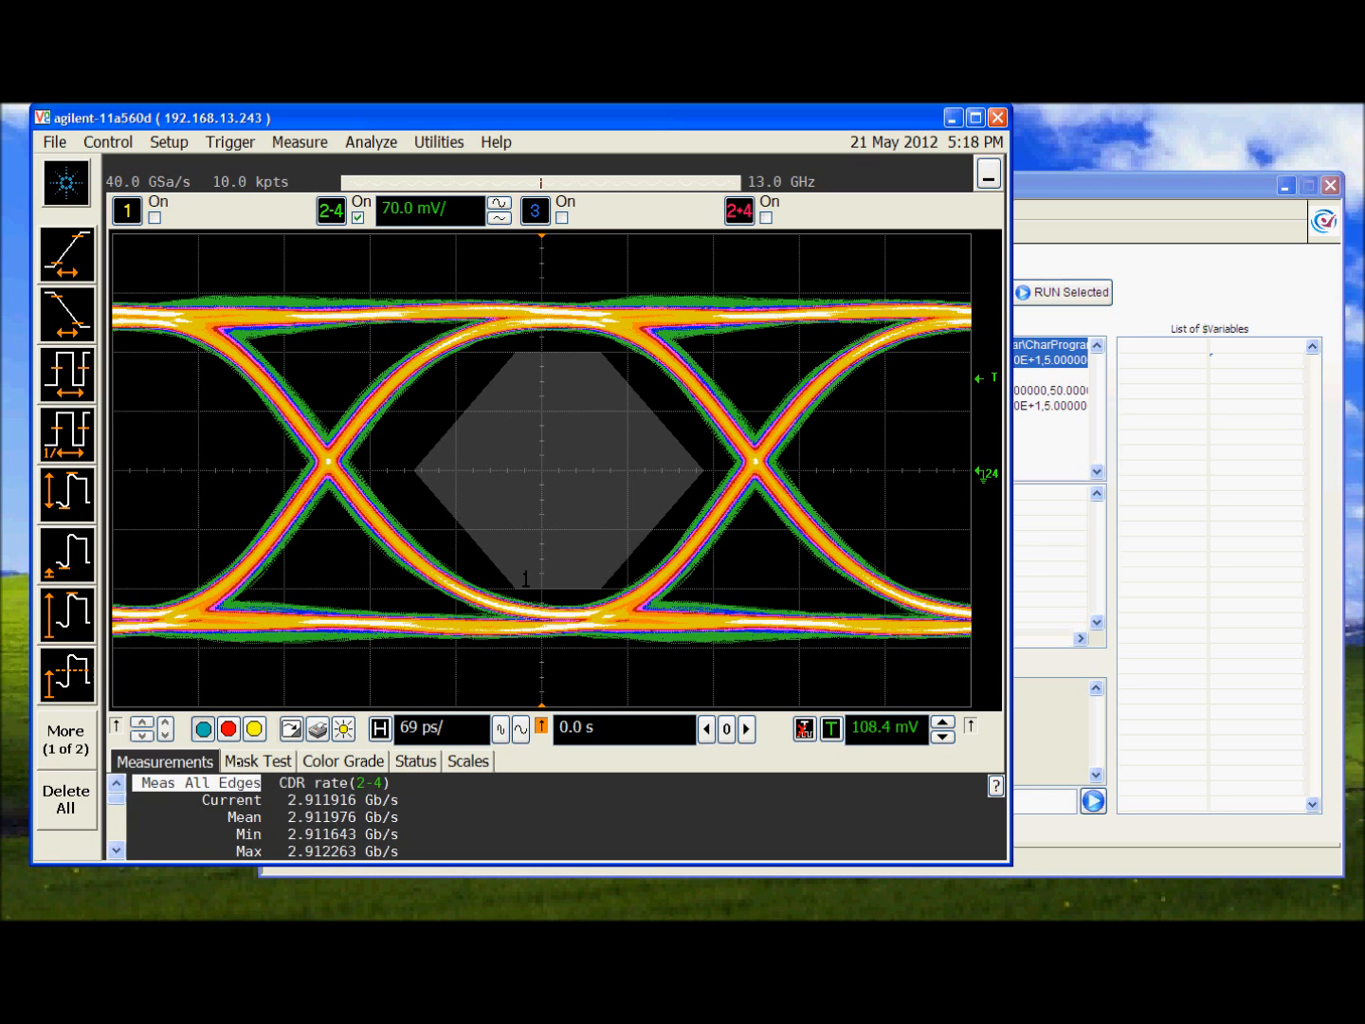
pyautogui.click(258, 762)
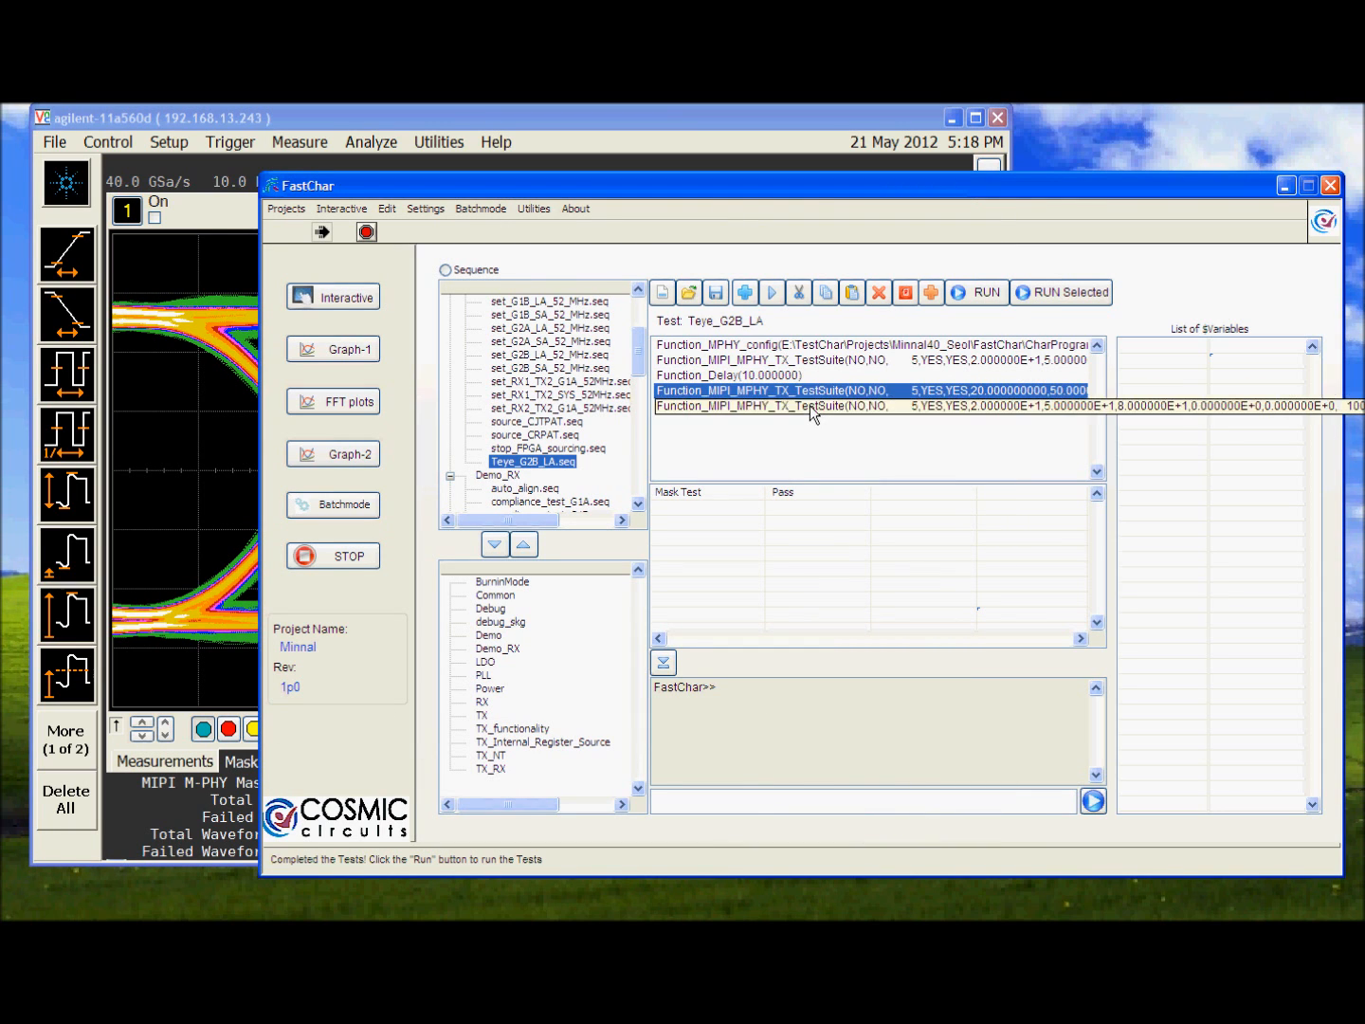
# - Load HS_TJ_DJ_G2B.seq and run the Data TIE jitter measurement
pyautogui.click(1062, 292)
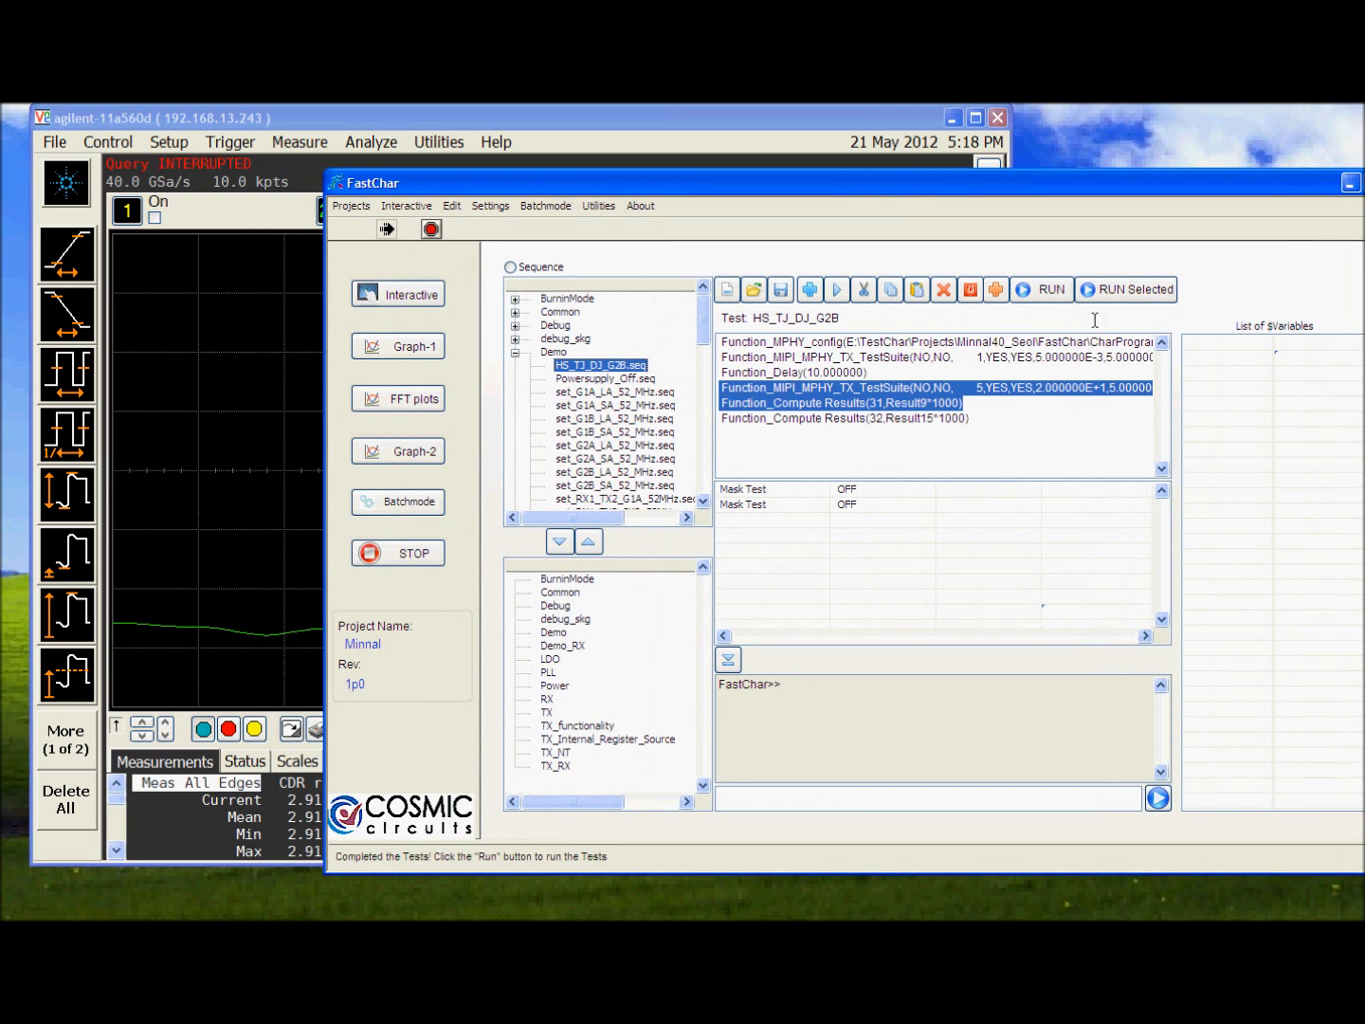
pyautogui.click(1126, 288)
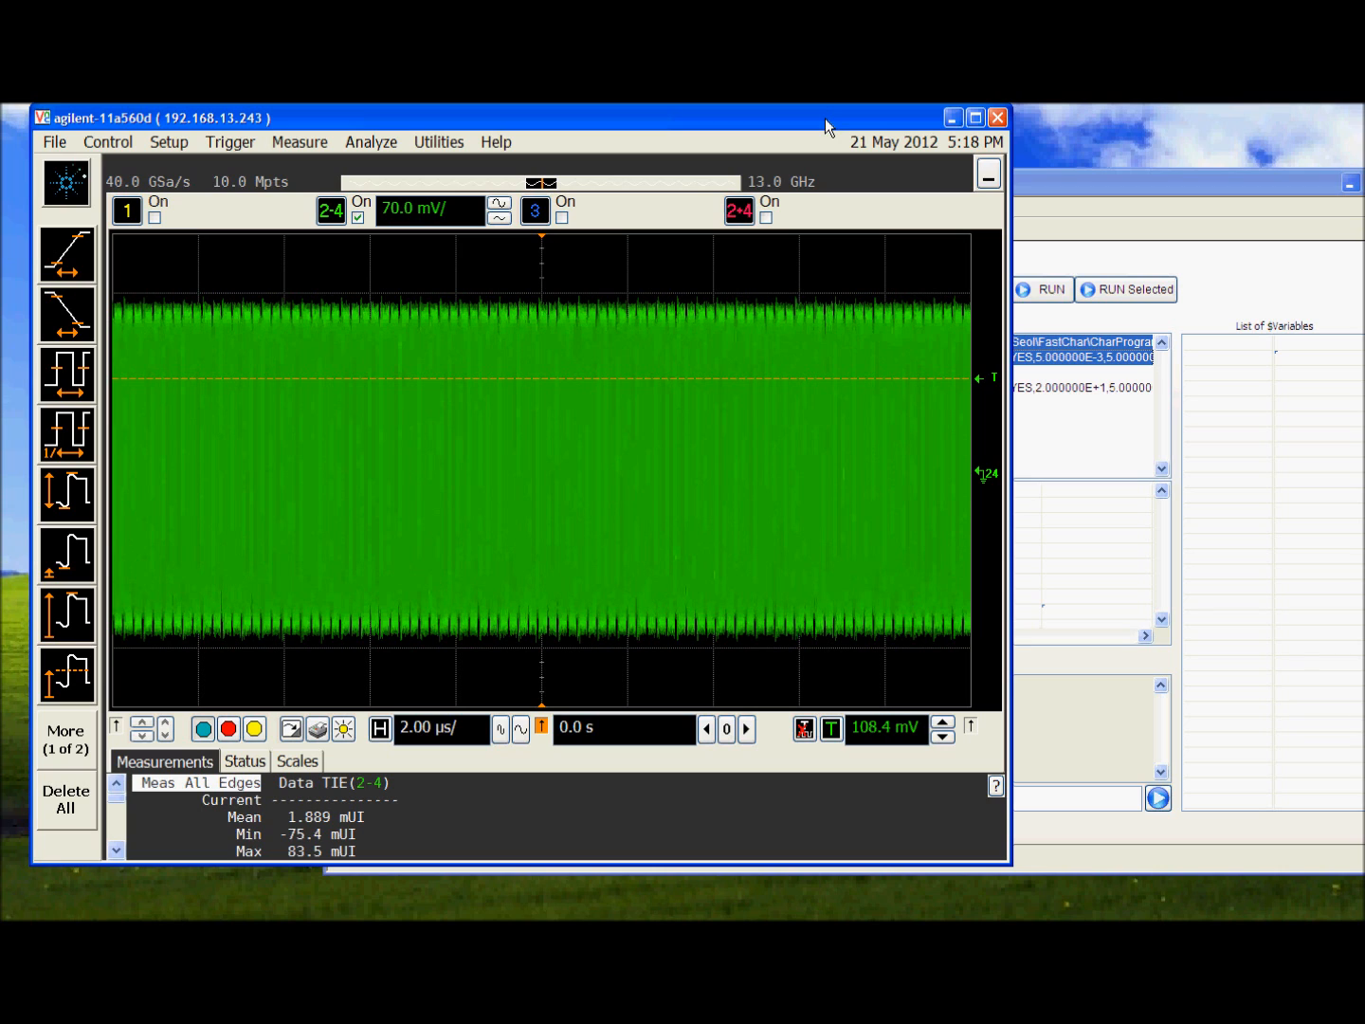
# - Review the RJ/DJ jitter setup with 169.6 mUI total jitter, then load stop_FPGA_sourcing in FastChar
pyautogui.click(246, 762)
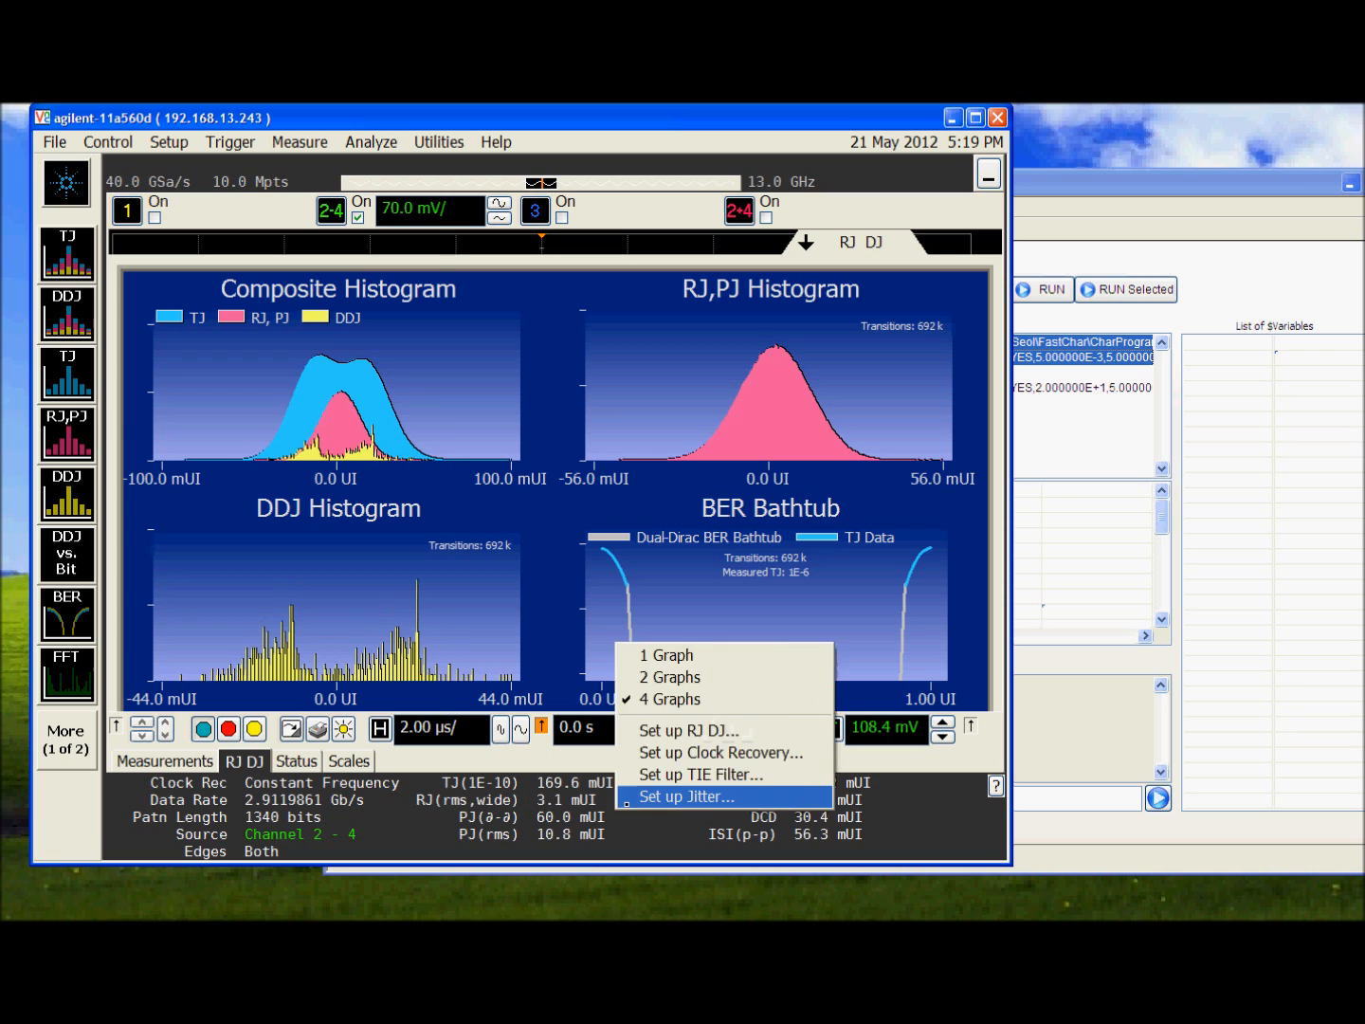
pyautogui.click(686, 796)
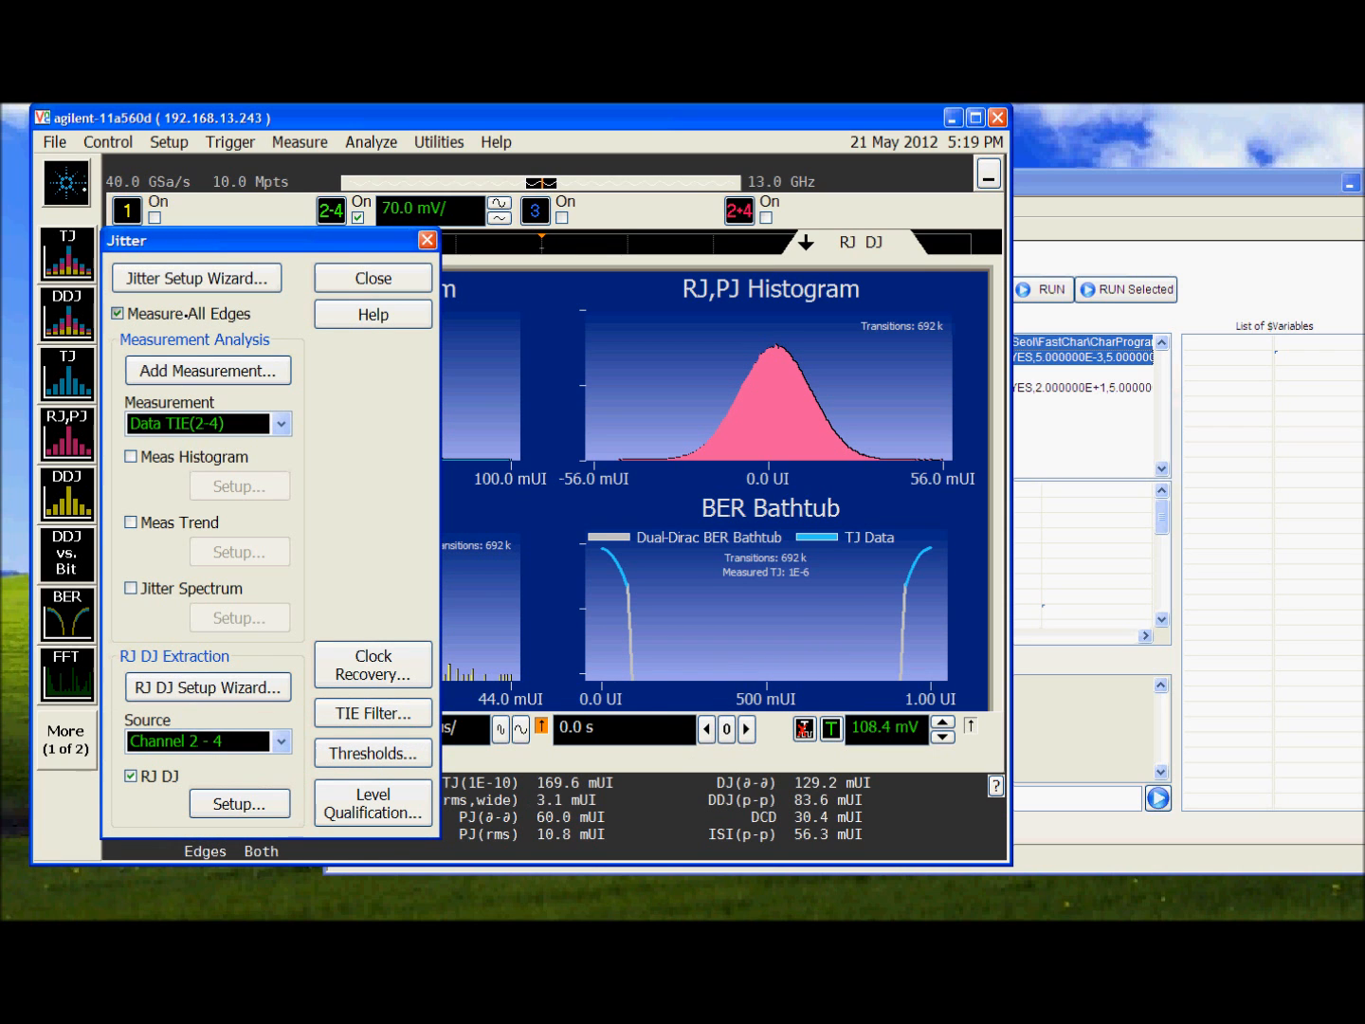
pyautogui.click(371, 277)
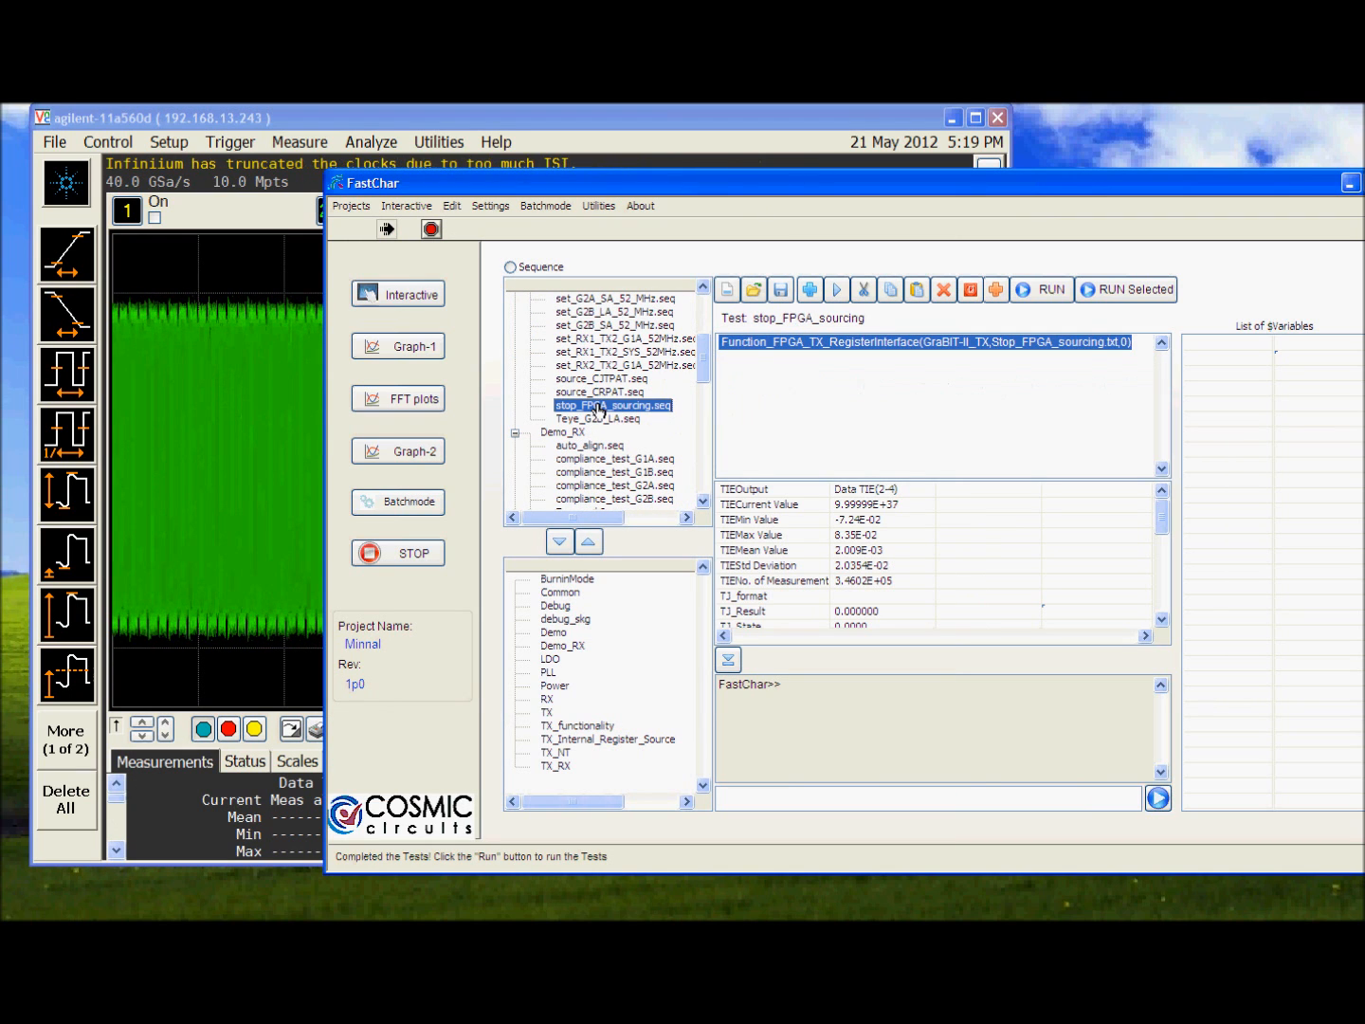
pyautogui.click(1050, 290)
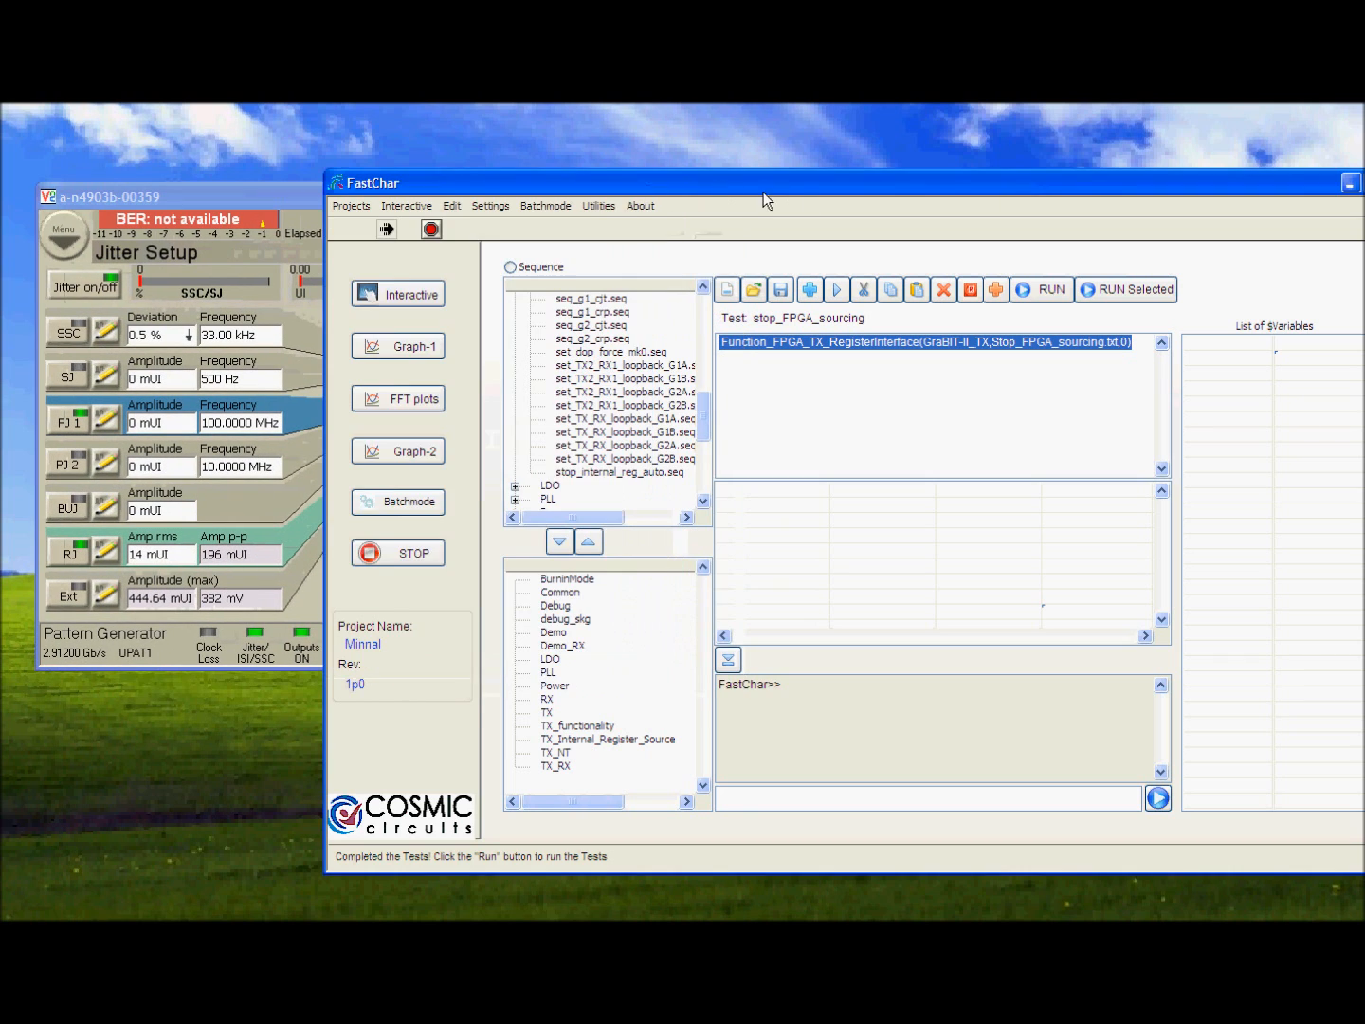
# - Load set_TX_RX_loopback_G2B.seq and run it to completion
pyautogui.click(622, 429)
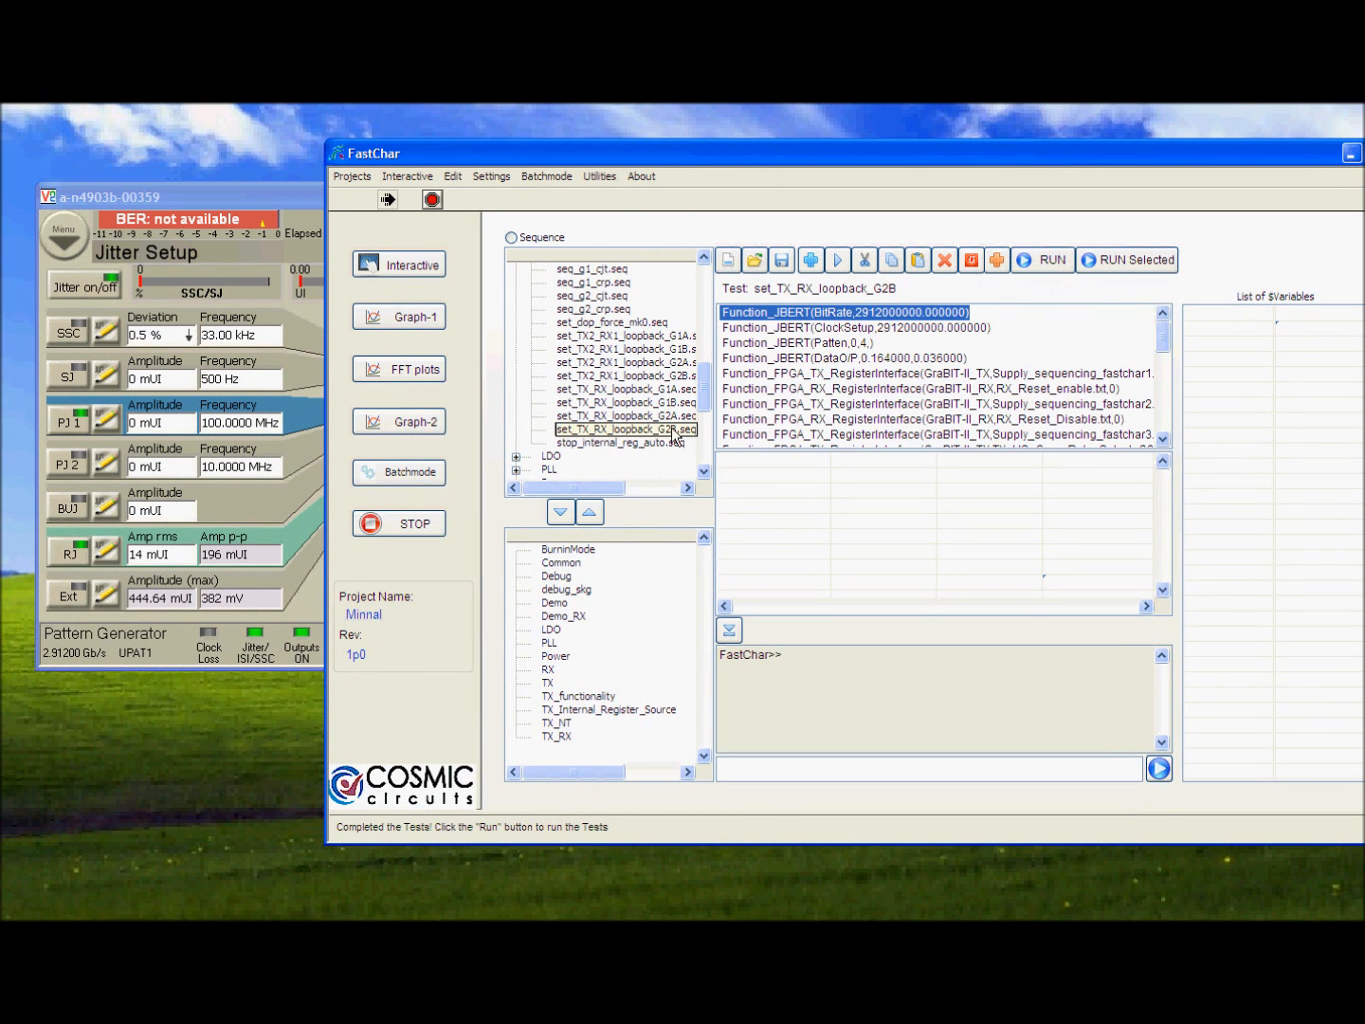
pyautogui.moveTo(662, 440)
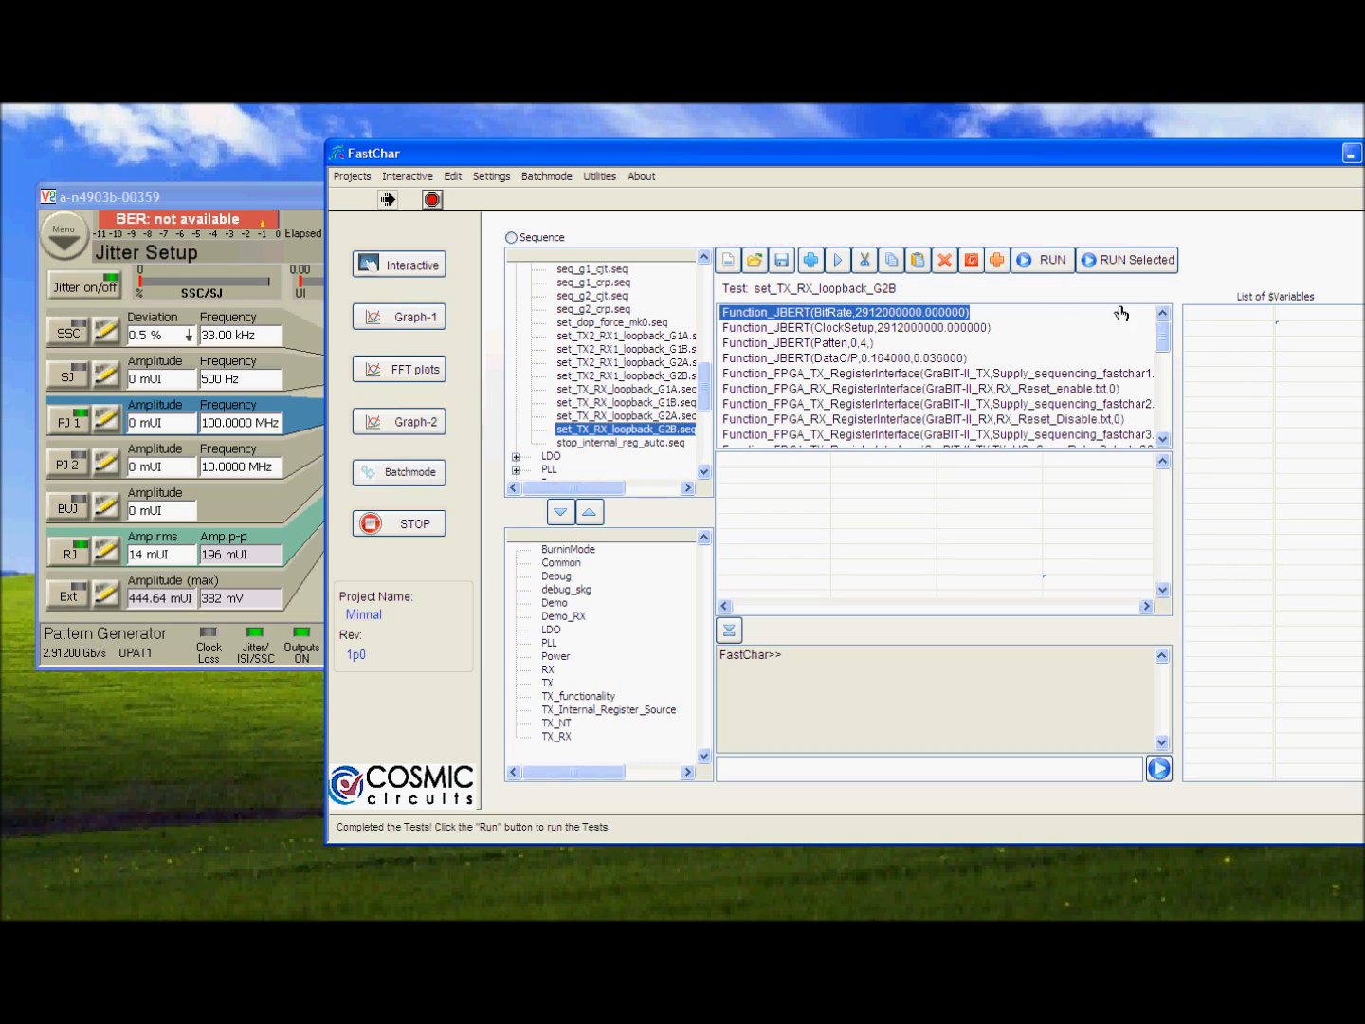
pyautogui.click(1043, 260)
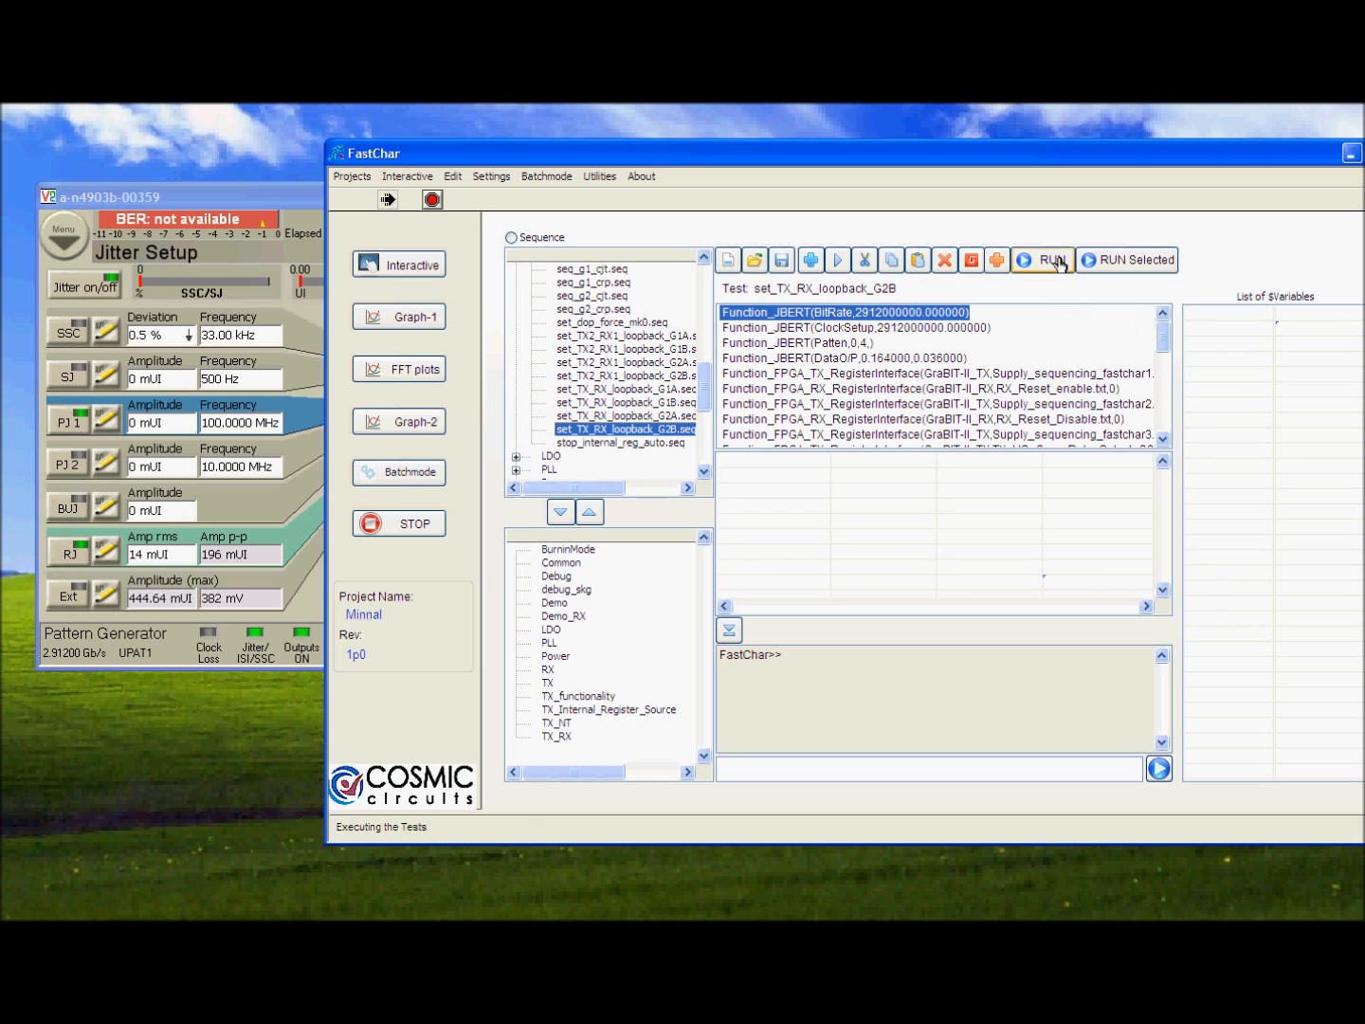
pyautogui.click(801, 343)
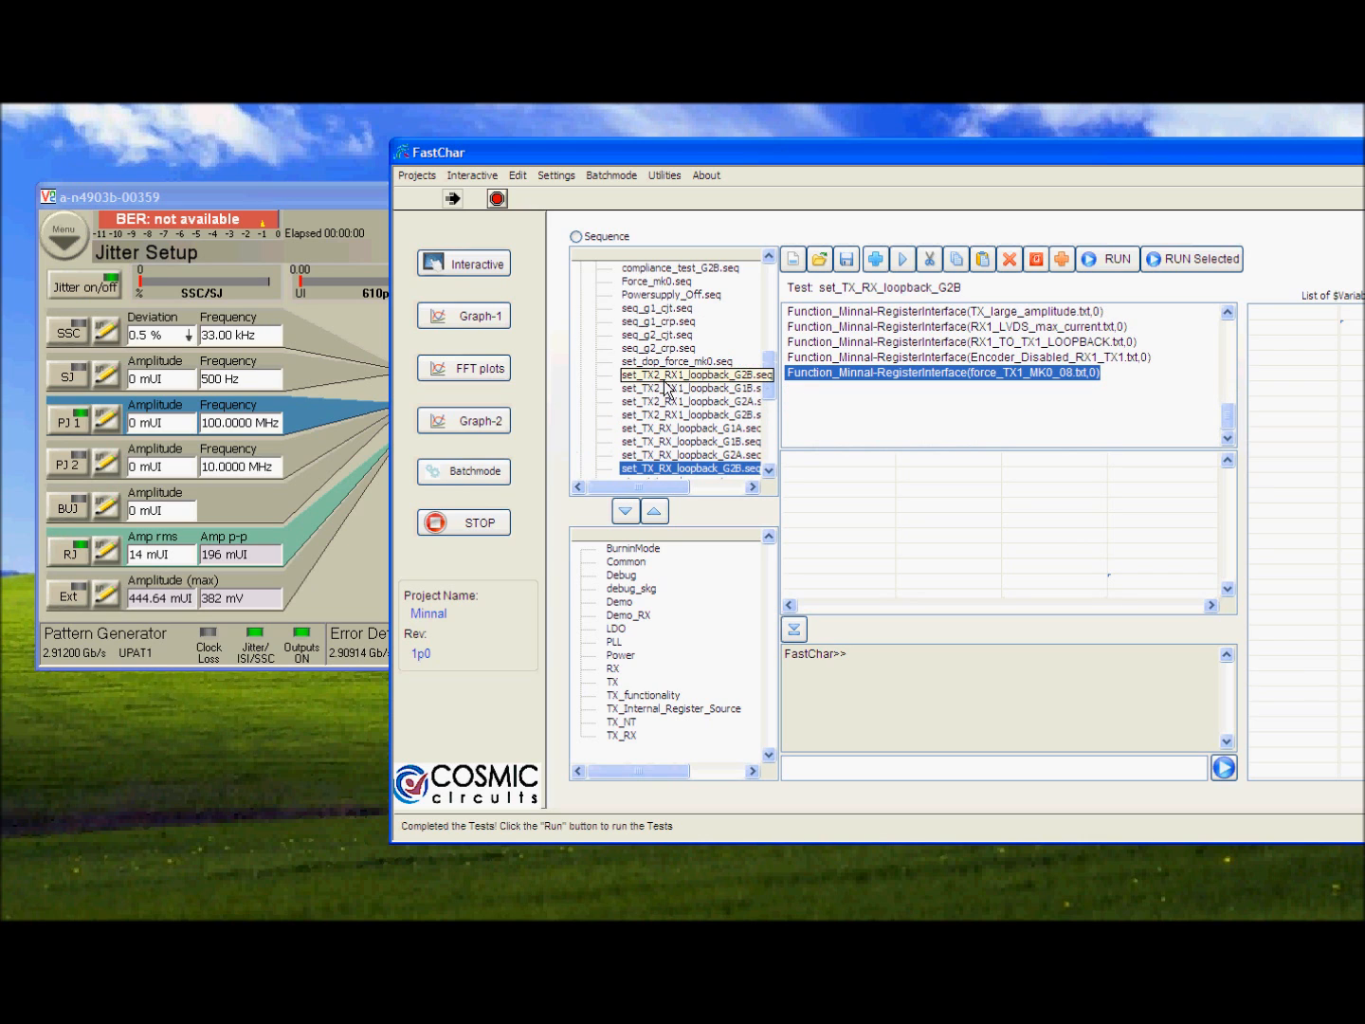
# - Run seq_g2_clt and stop_internal_reg_auto so the J-BERT reports BER 0.000
pyautogui.click(656, 333)
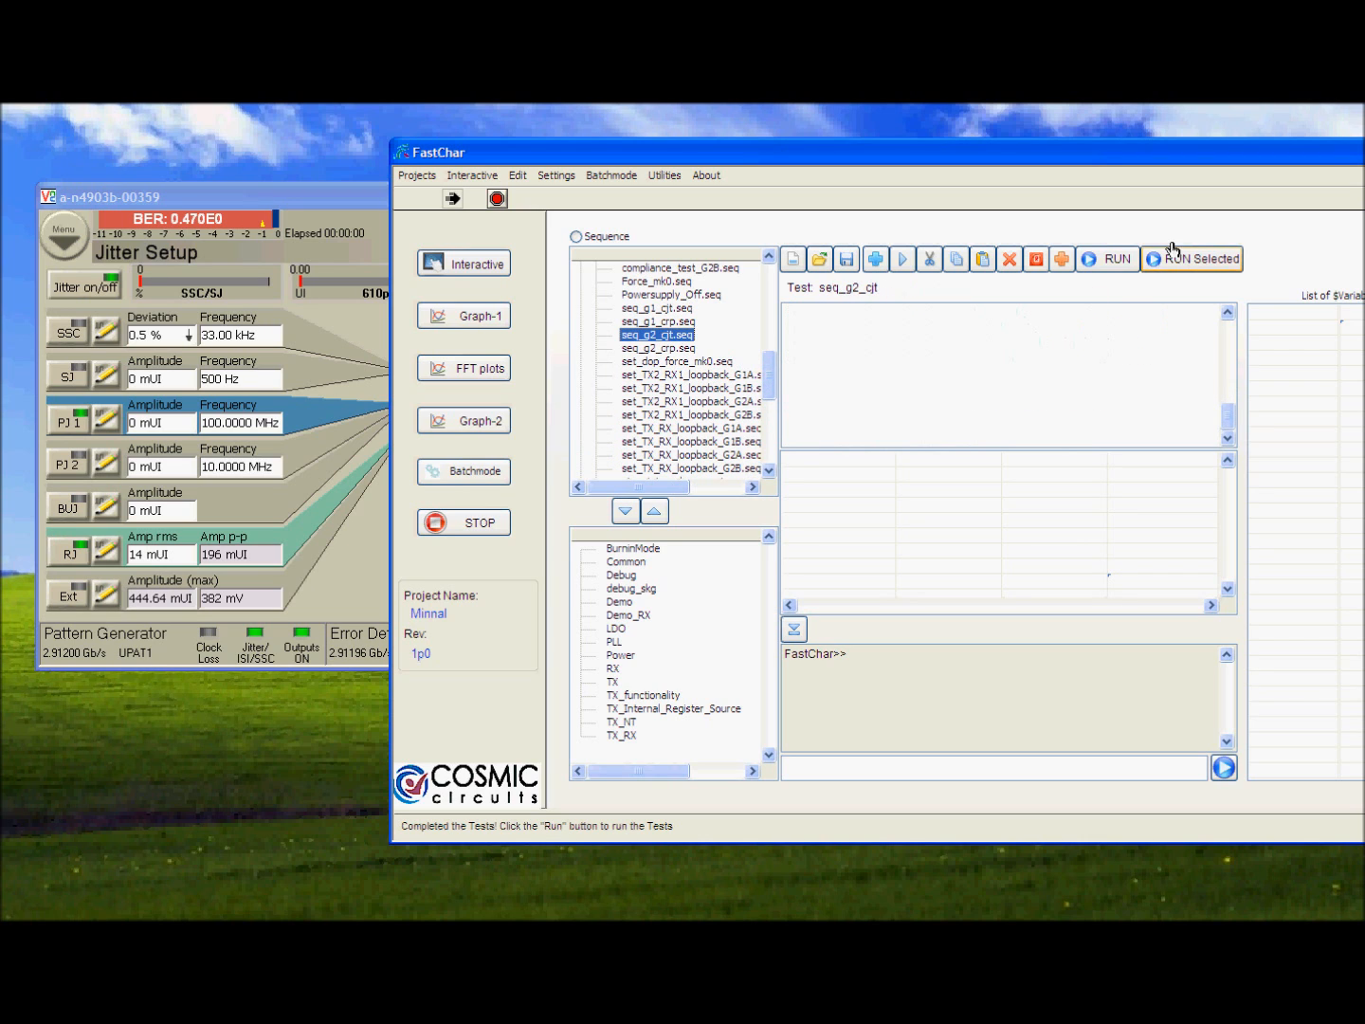
pyautogui.click(1115, 258)
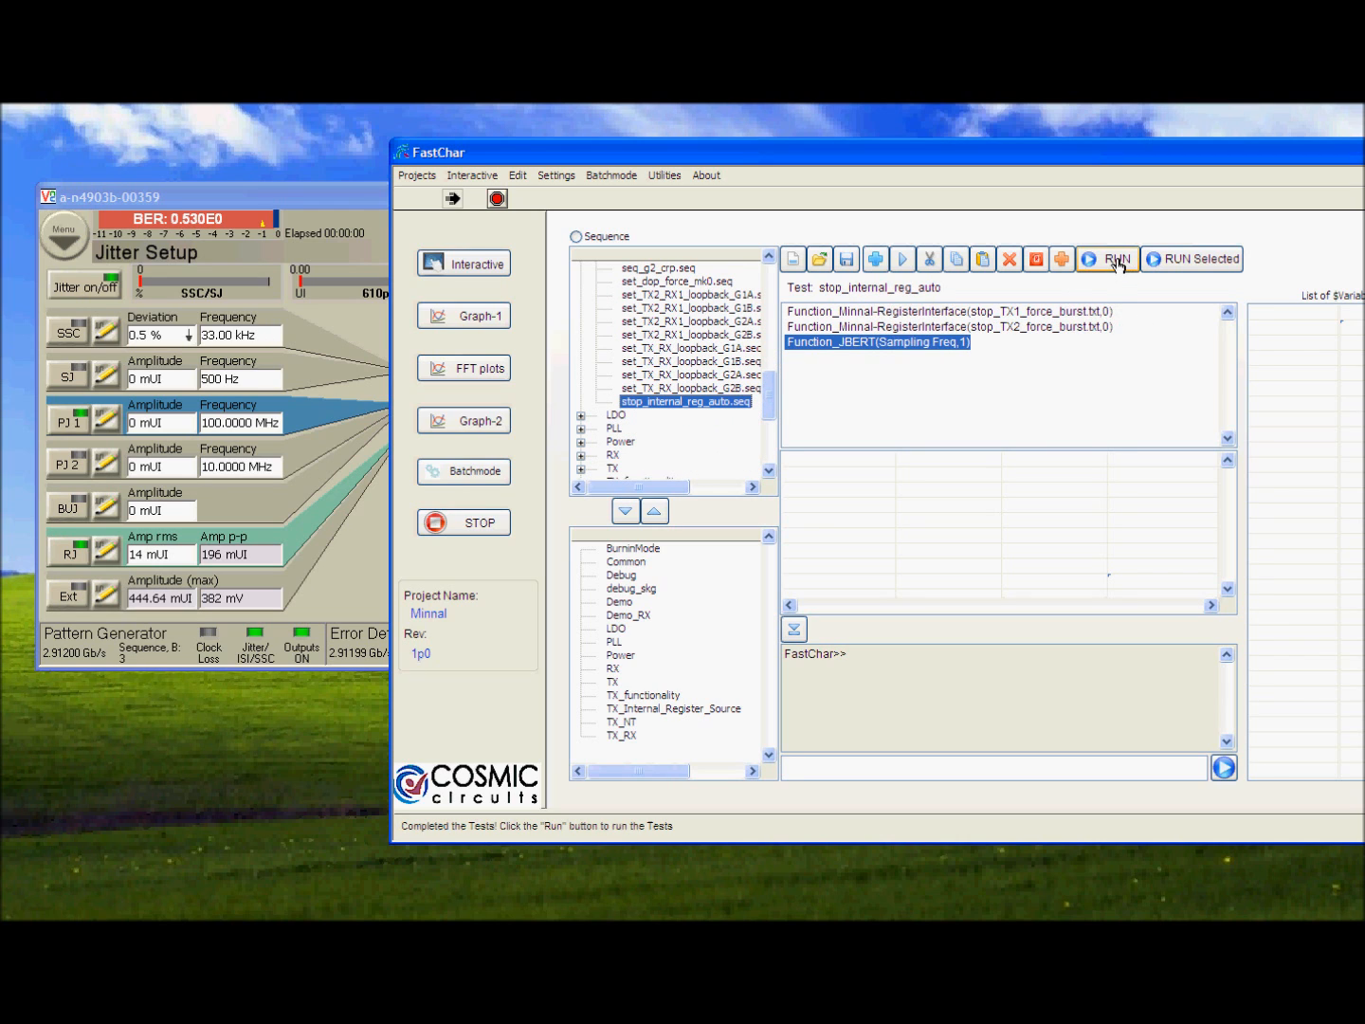
pyautogui.click(1119, 257)
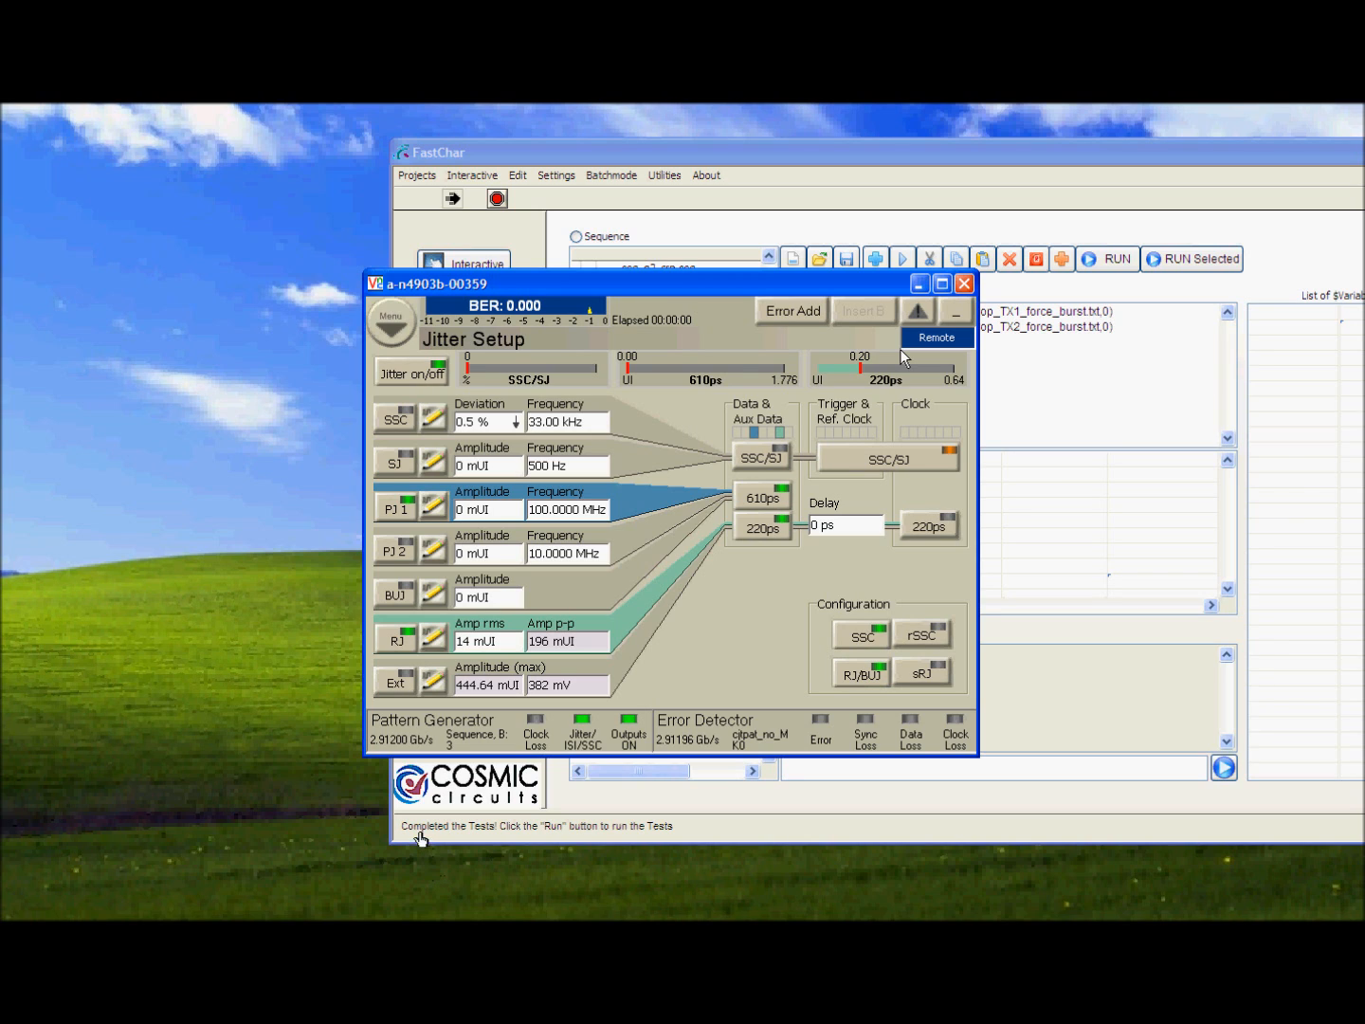
pyautogui.moveTo(576, 830)
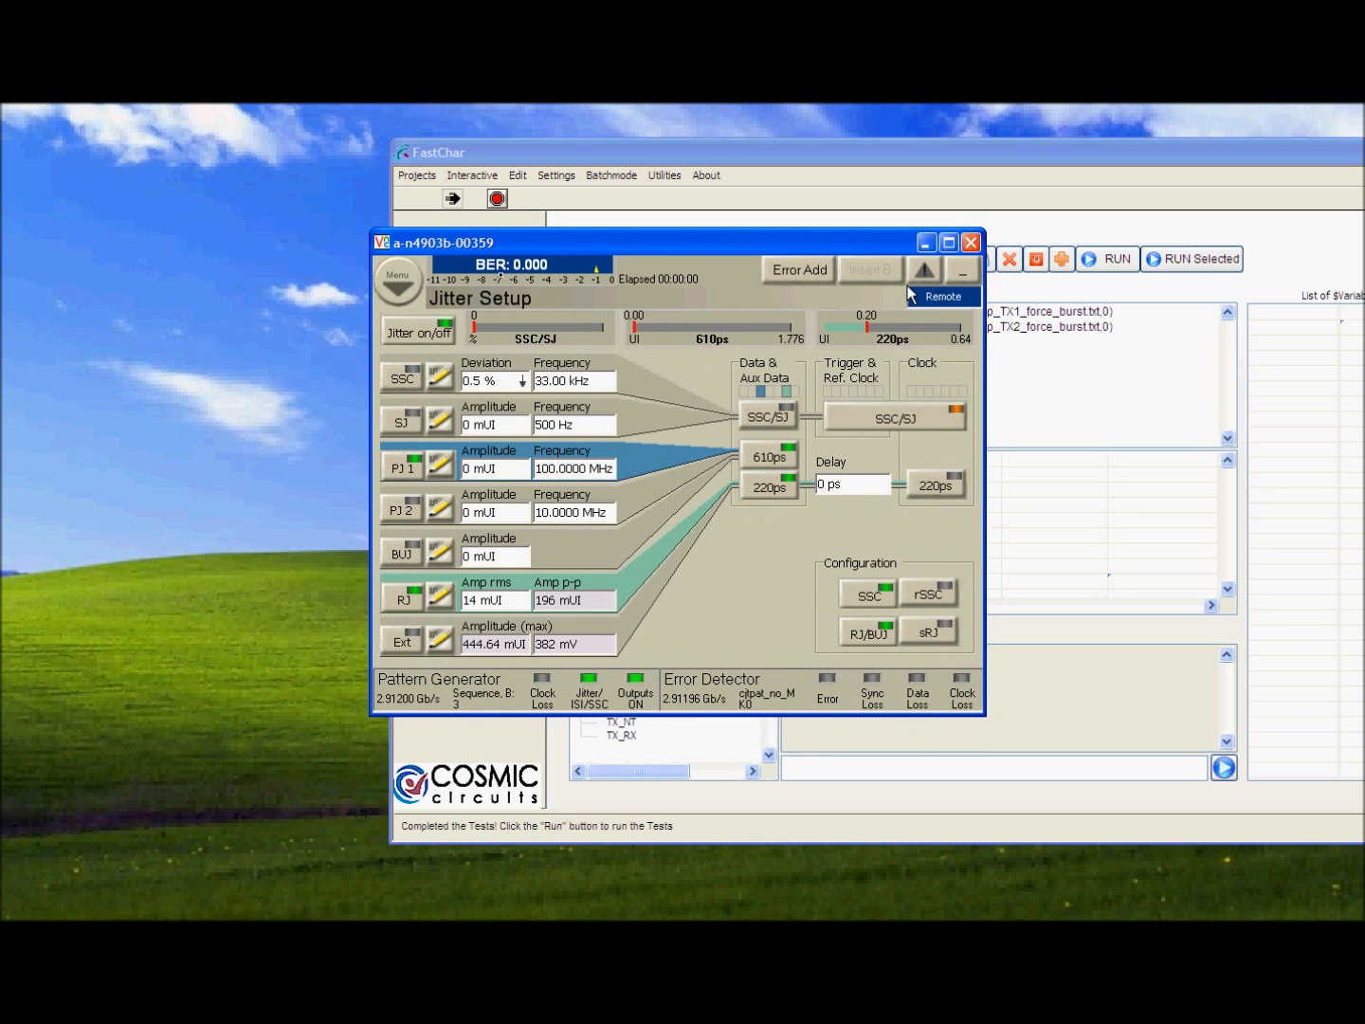
pyautogui.moveTo(912, 313)
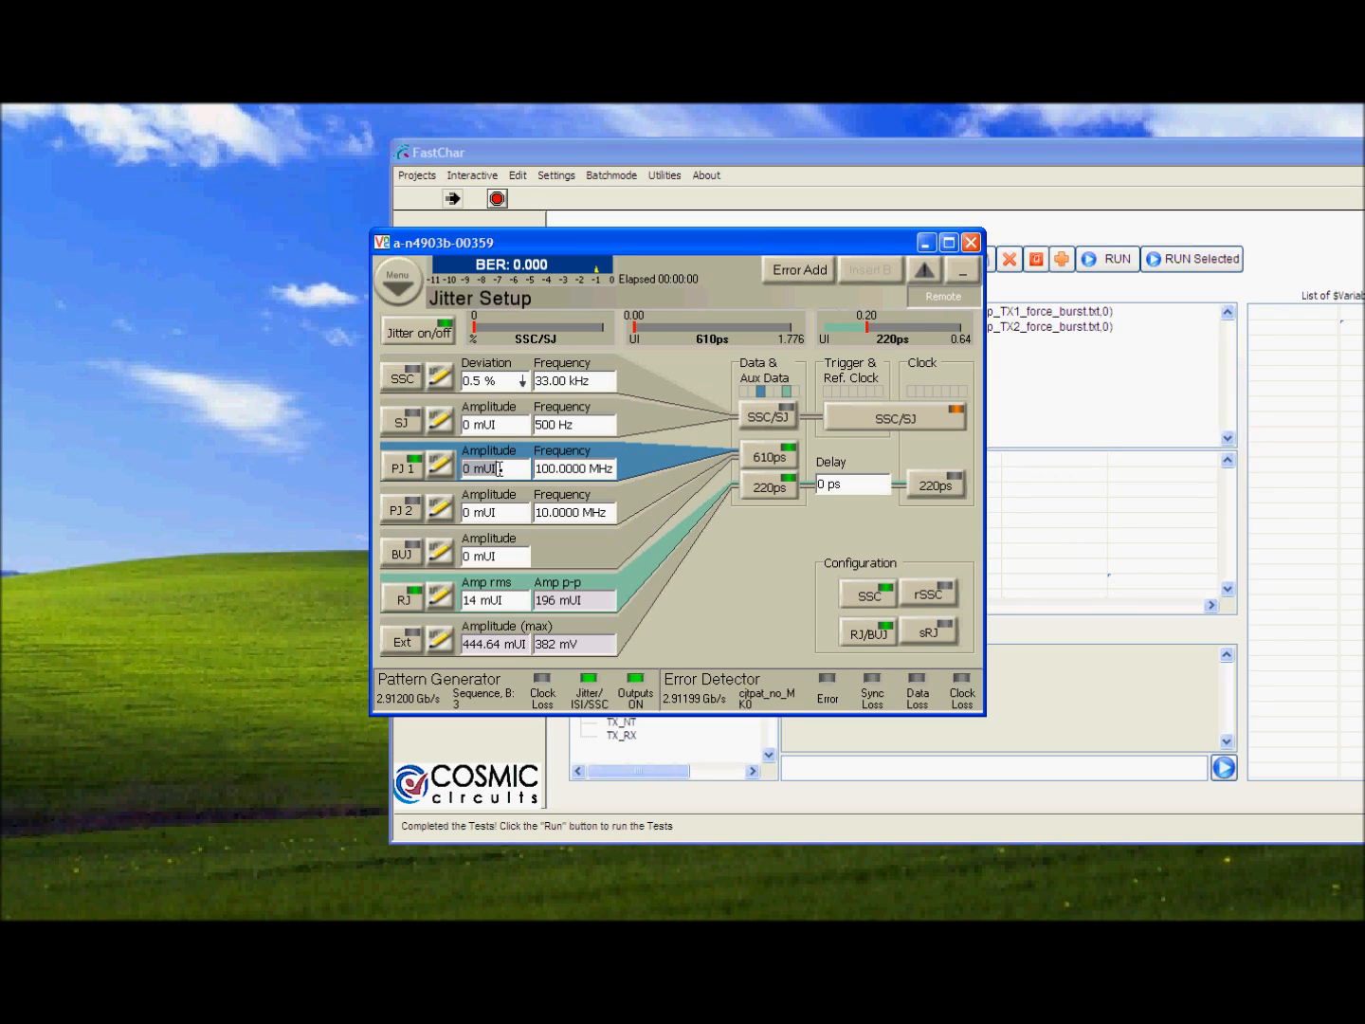
# - Step PJ1 amplitude through 100, 300, 500, 700 and 750 mUI with BER still 0.000
pyautogui.write('10')
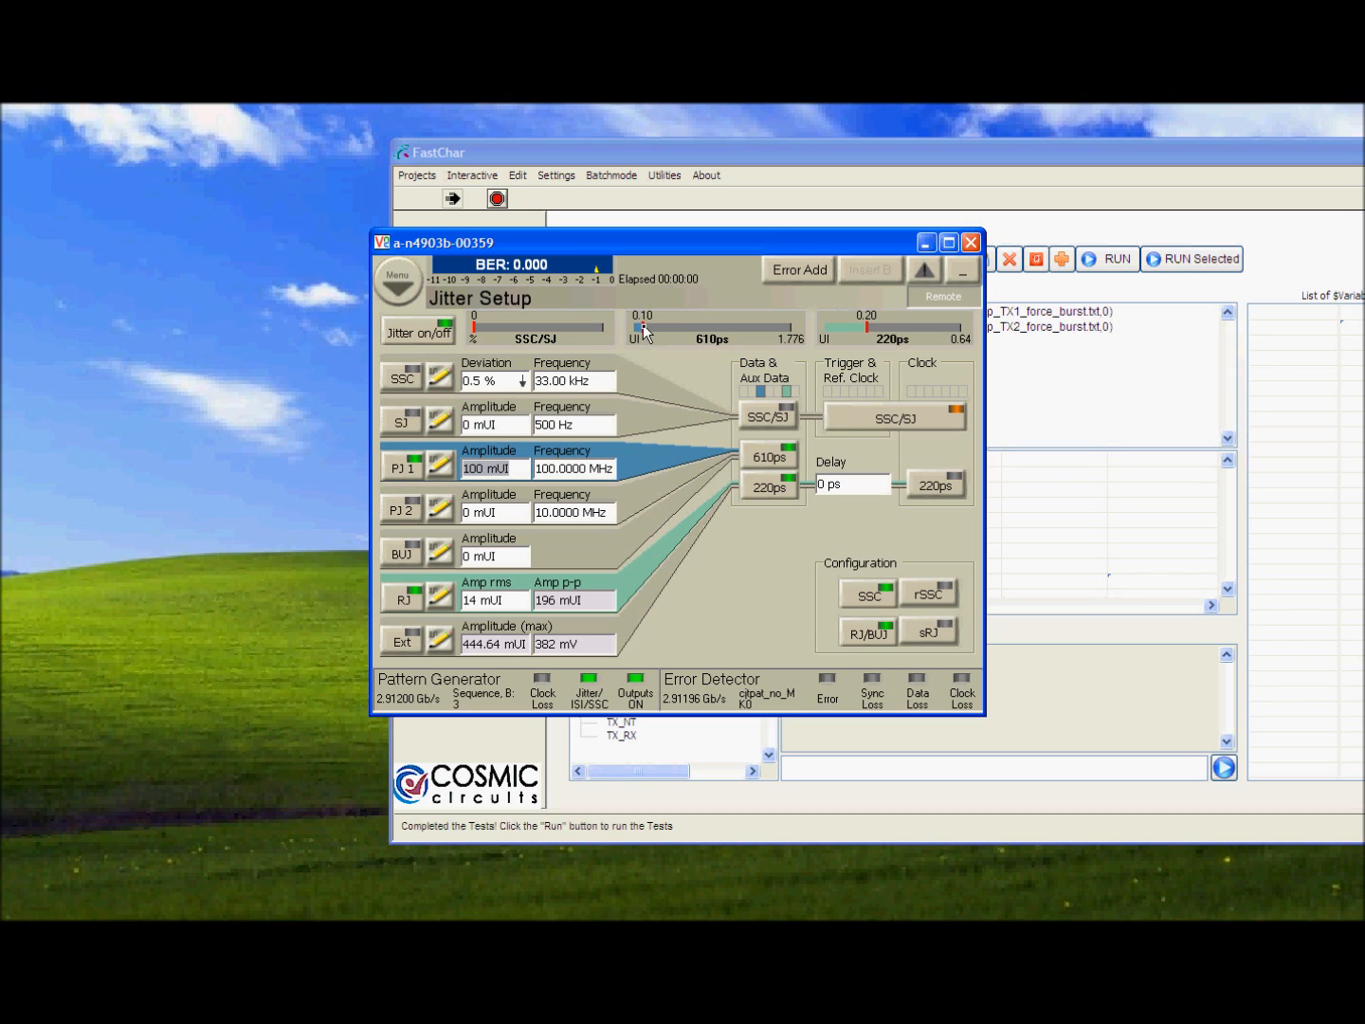
pyautogui.moveTo(486, 501)
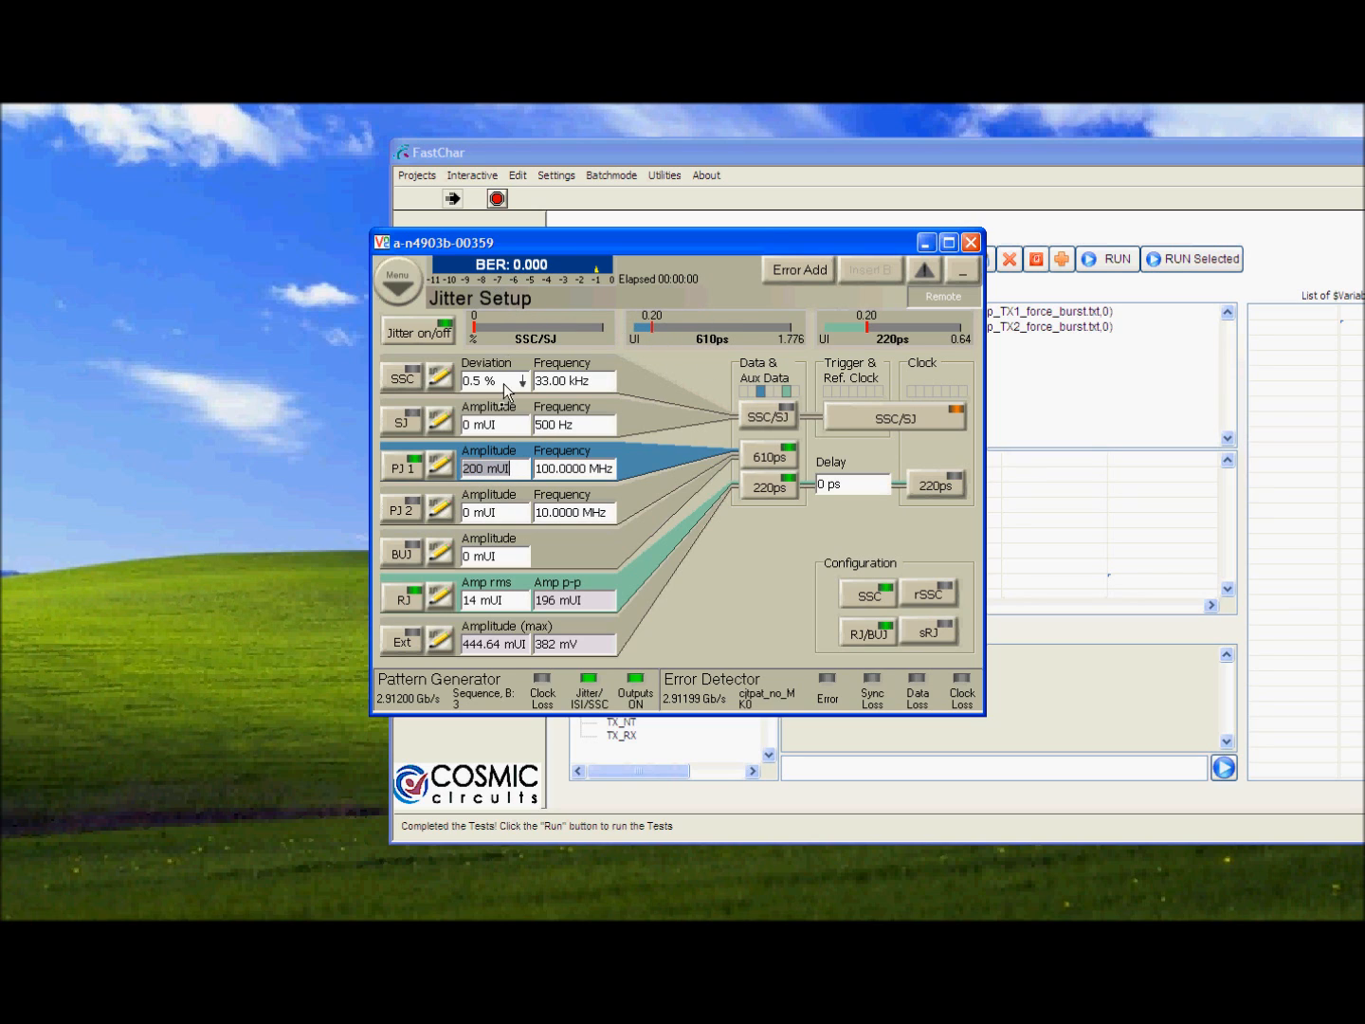
pyautogui.write('3')
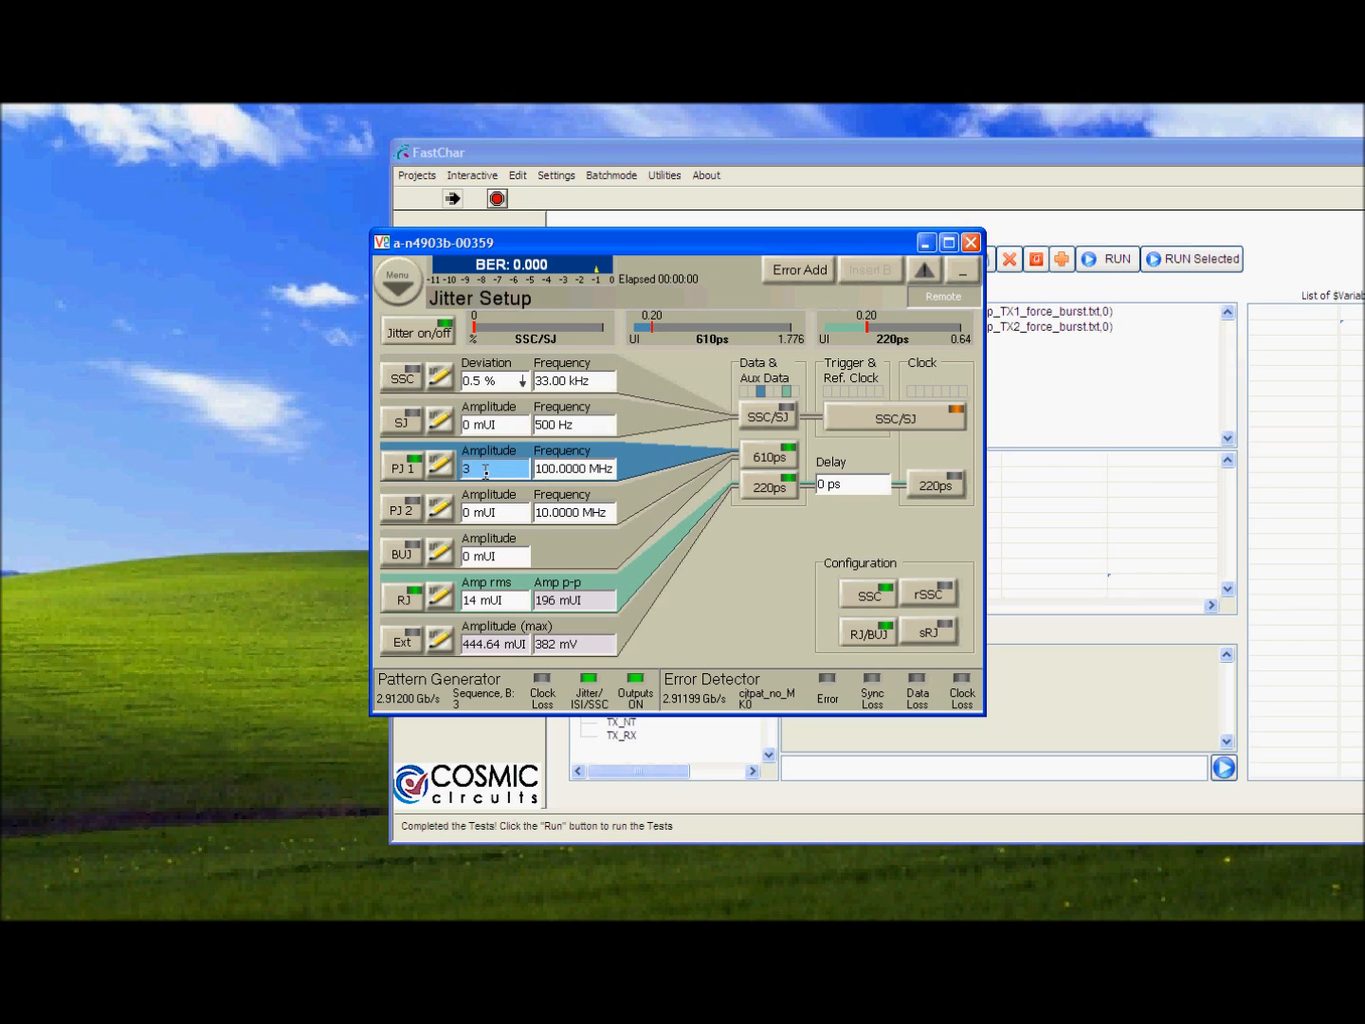
pyautogui.write('300 mUI')
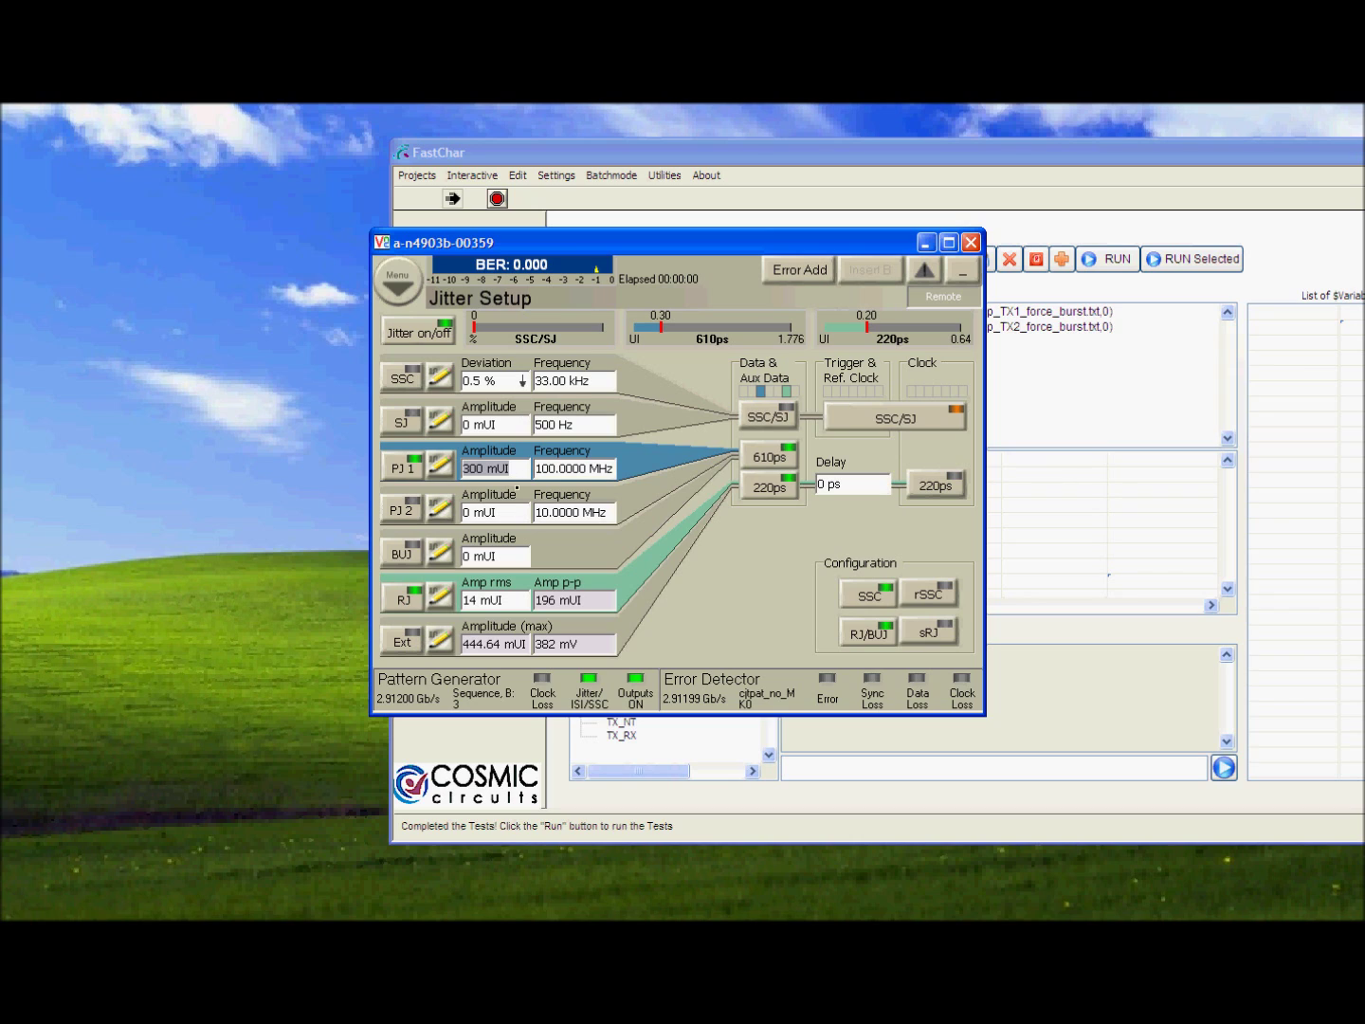
pyautogui.write('500')
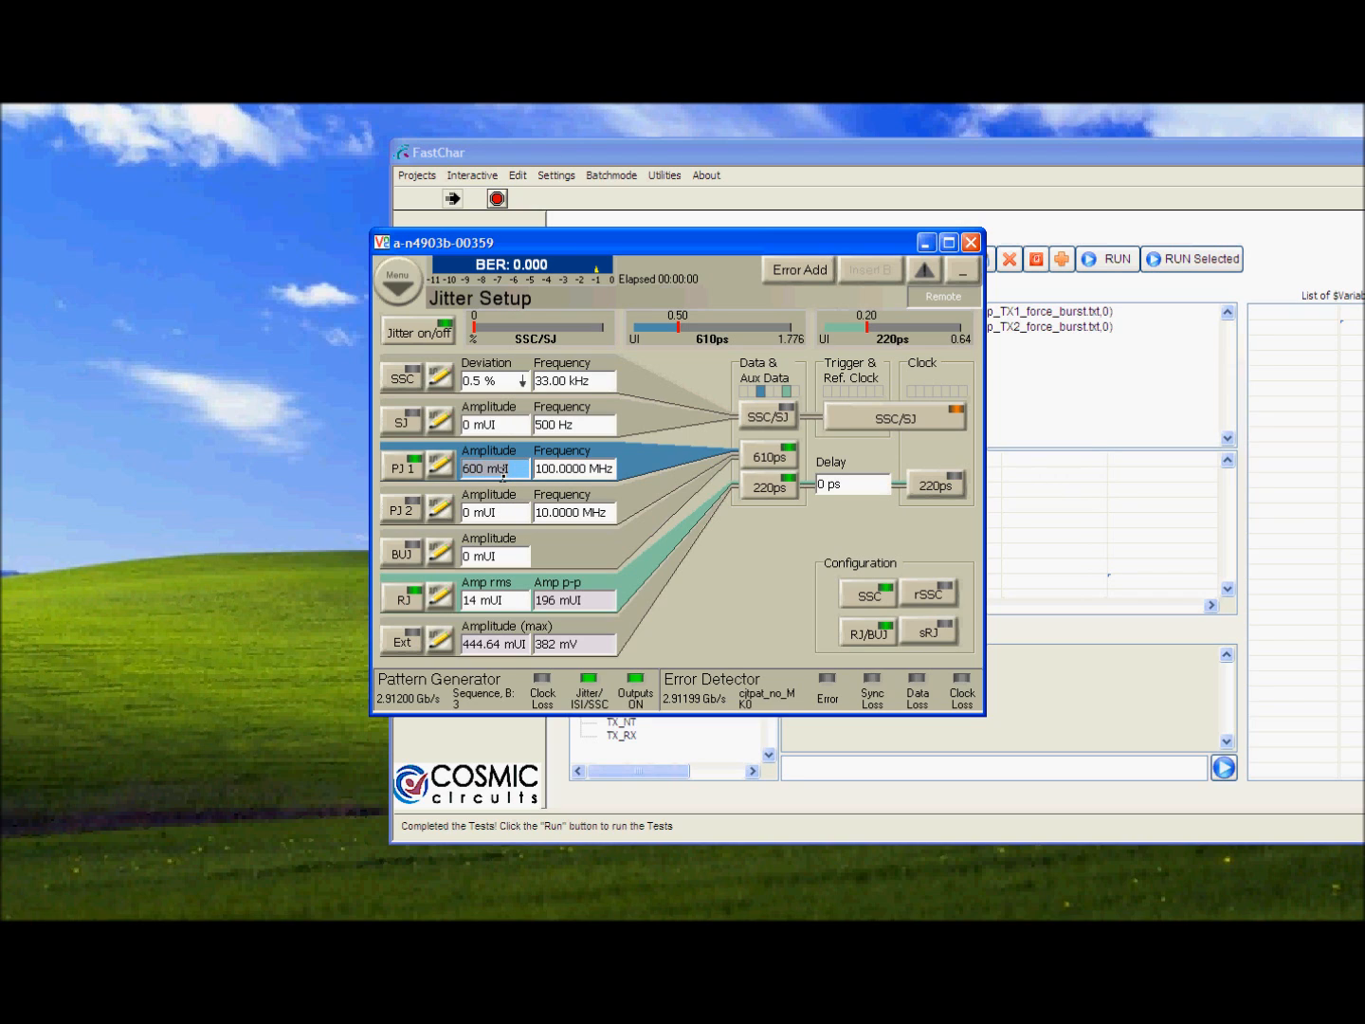
pyautogui.write('7')
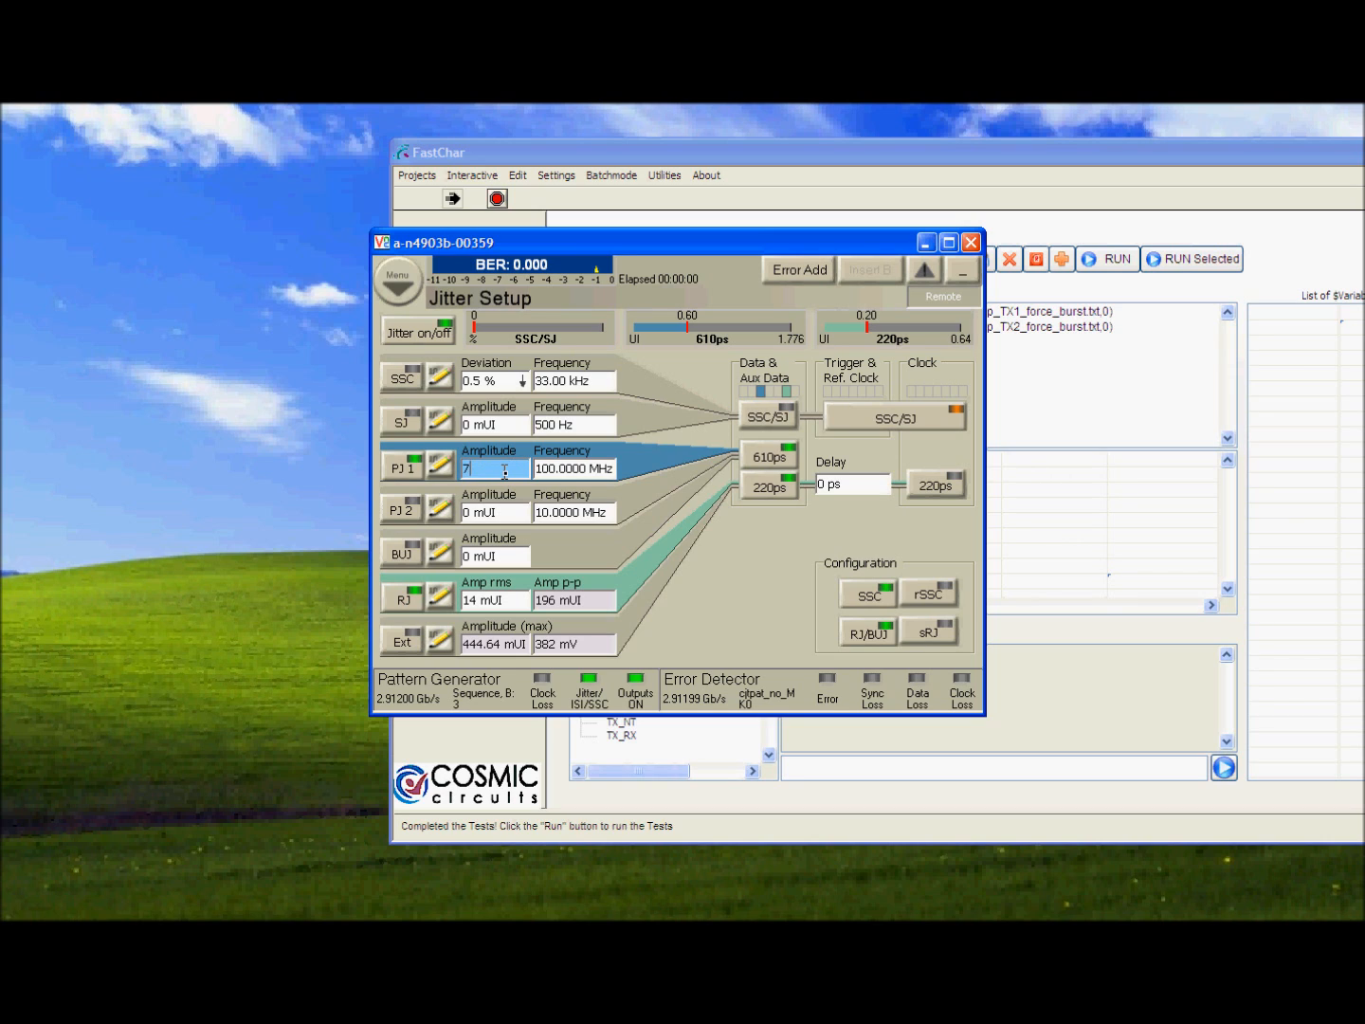
pyautogui.write('00 mUI')
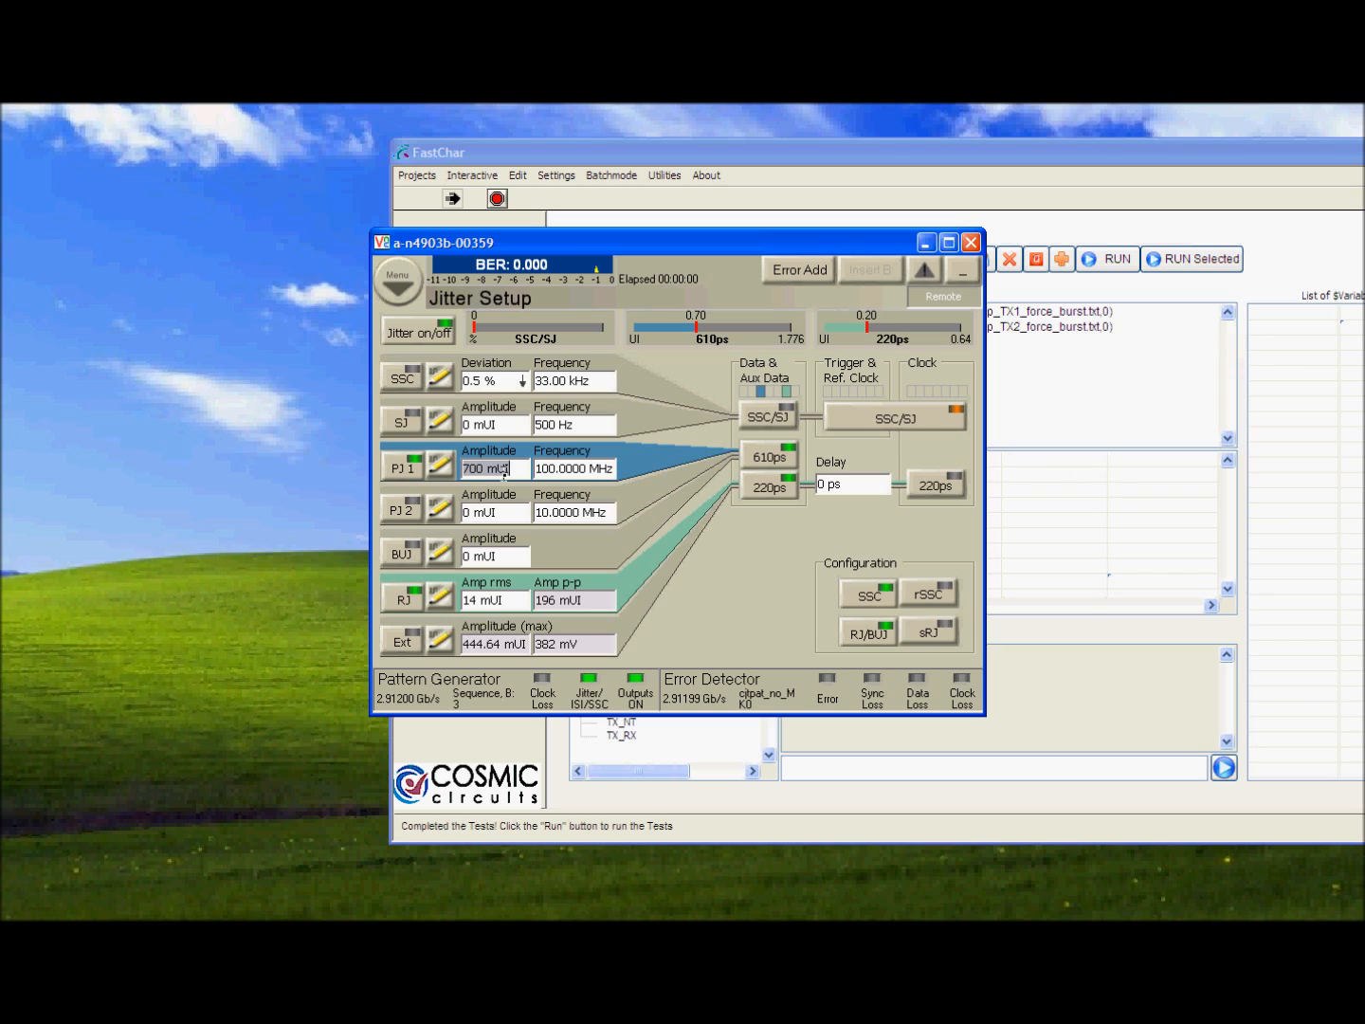
pyautogui.write('750')
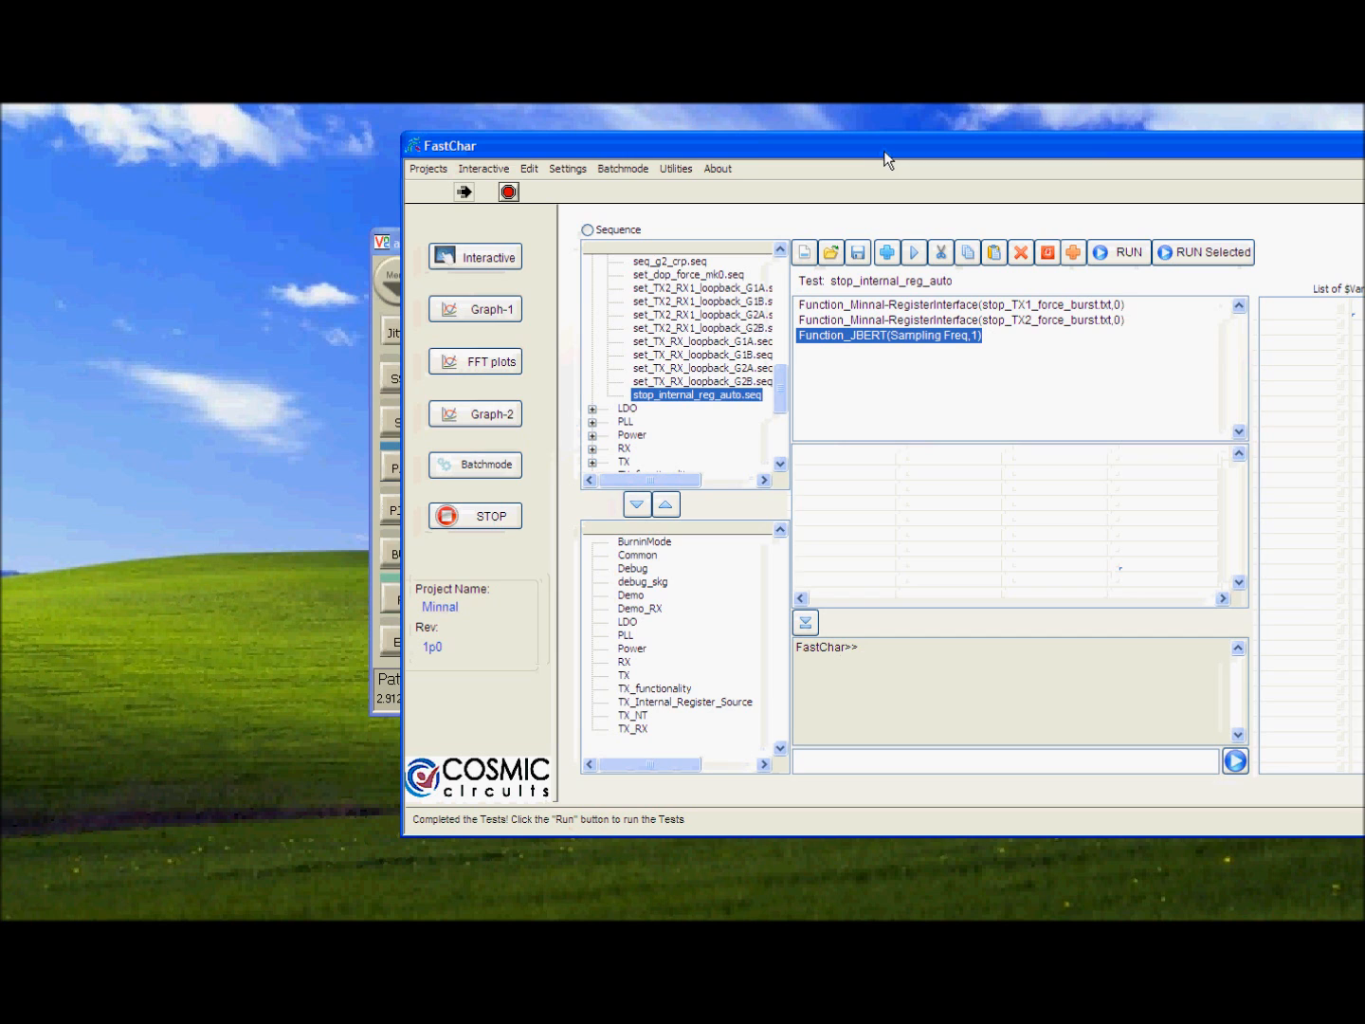
# - Return to FastChar and load set_TX_RX_loopback_G2B.seq
pyautogui.click(698, 381)
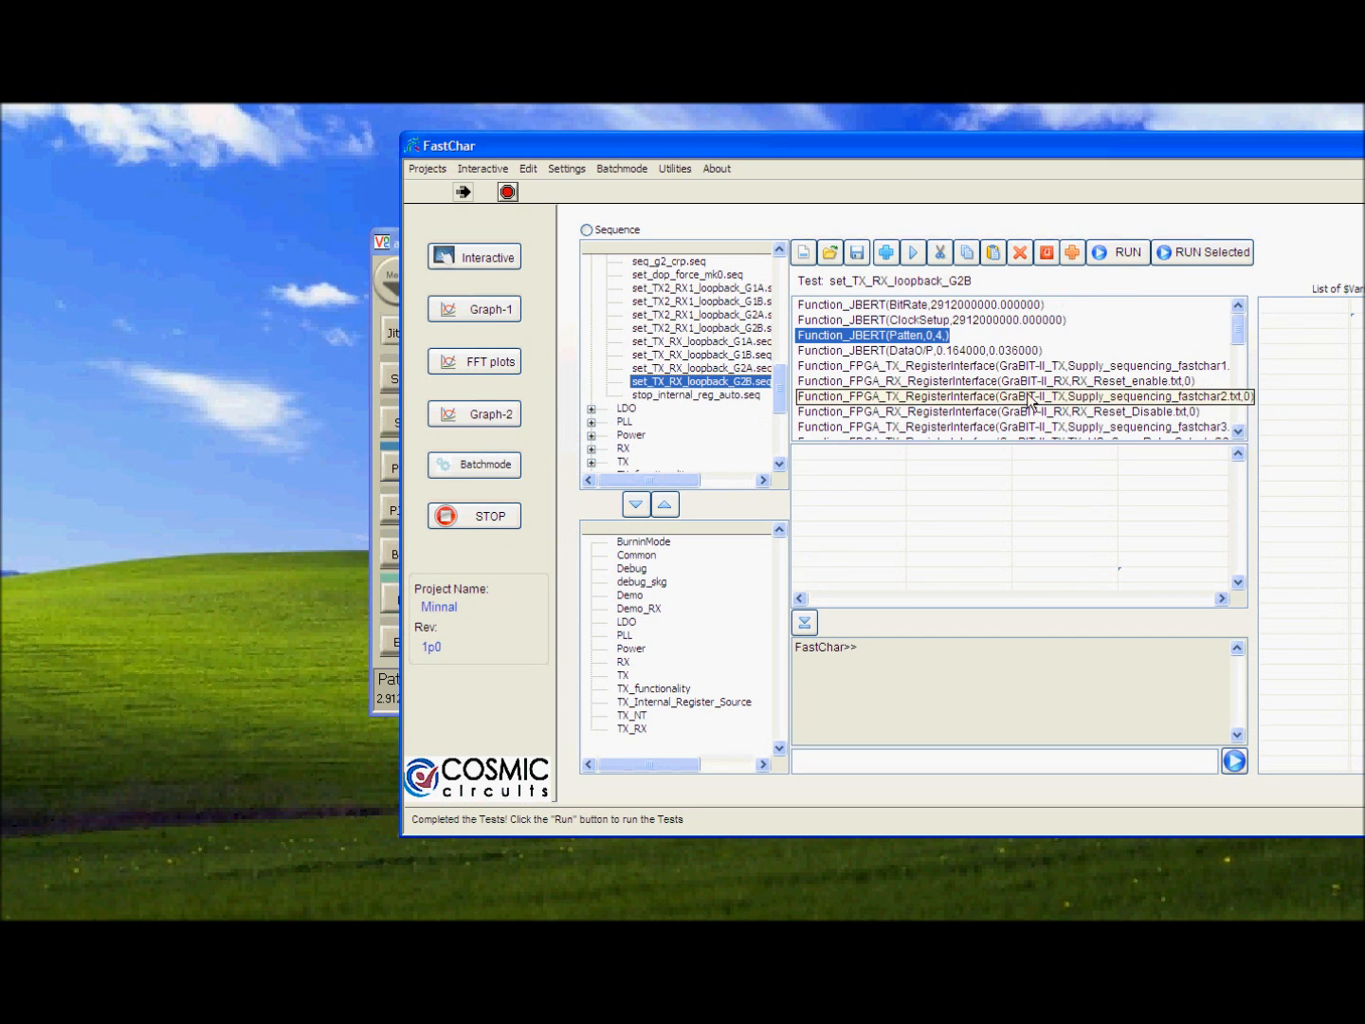